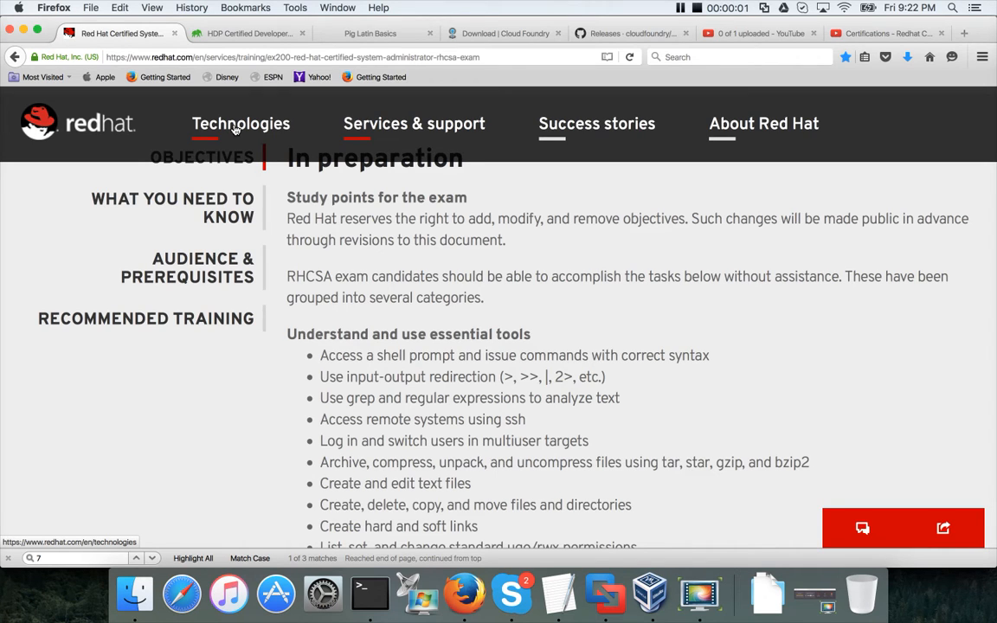
mouse_move(422, 316)
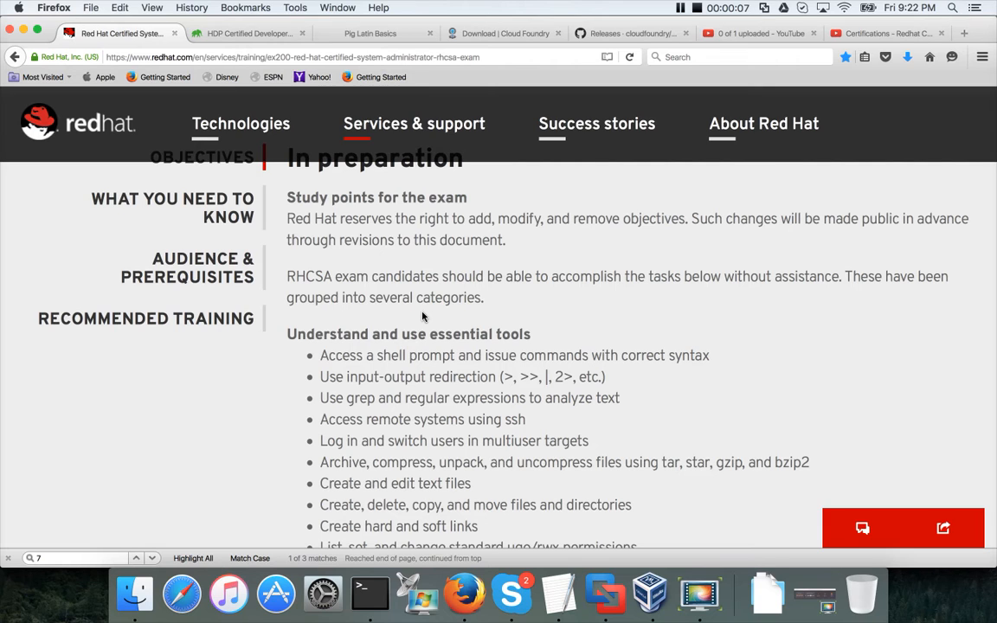
- Scroll up and down through the RHCSA exam objectives list
scroll("up", 3)
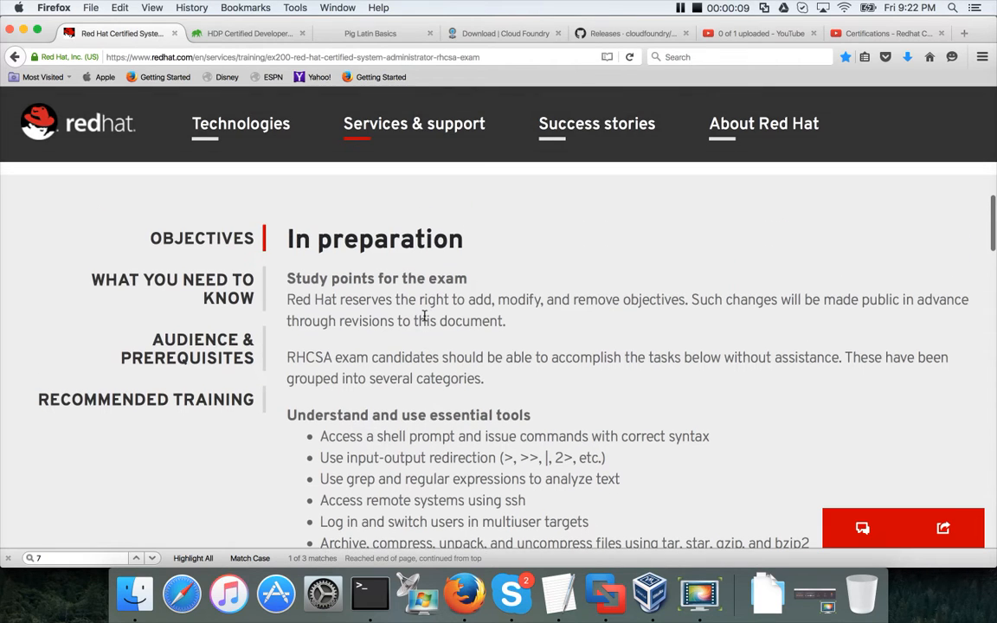
scroll("down", 3)
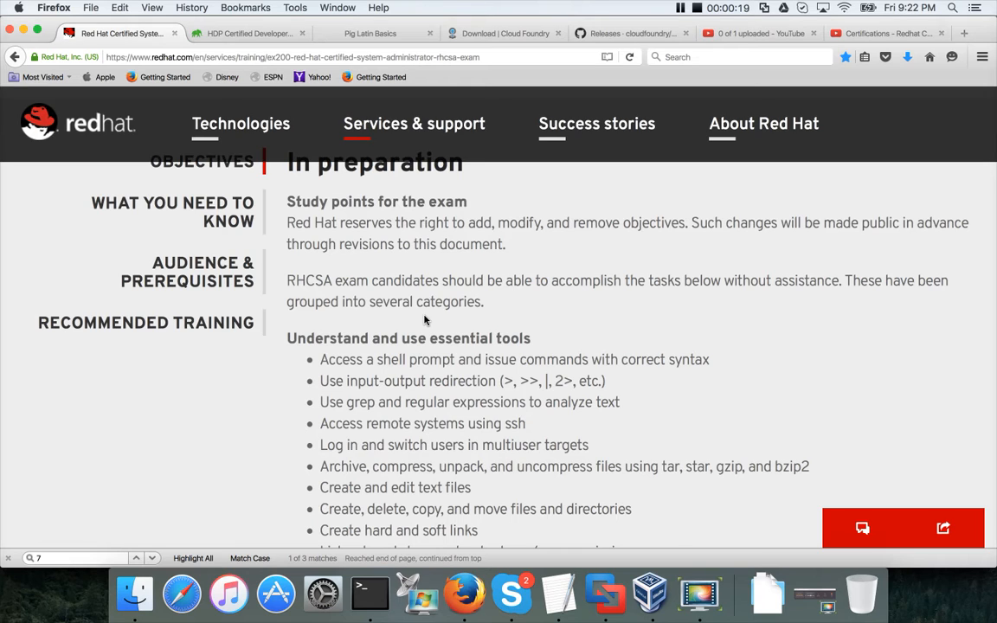
scroll("up", 3)
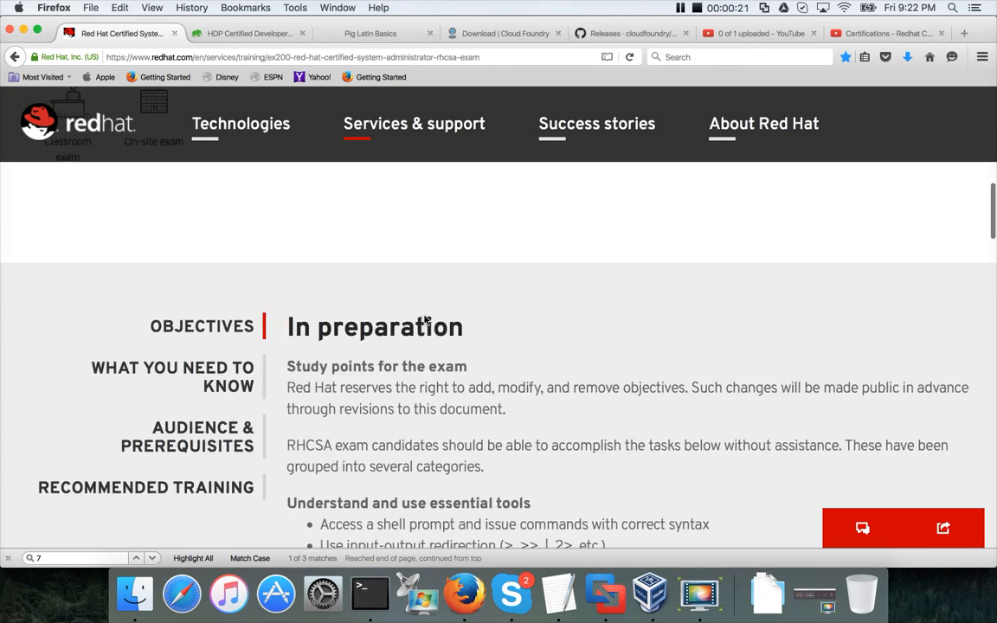
scroll("up", 3)
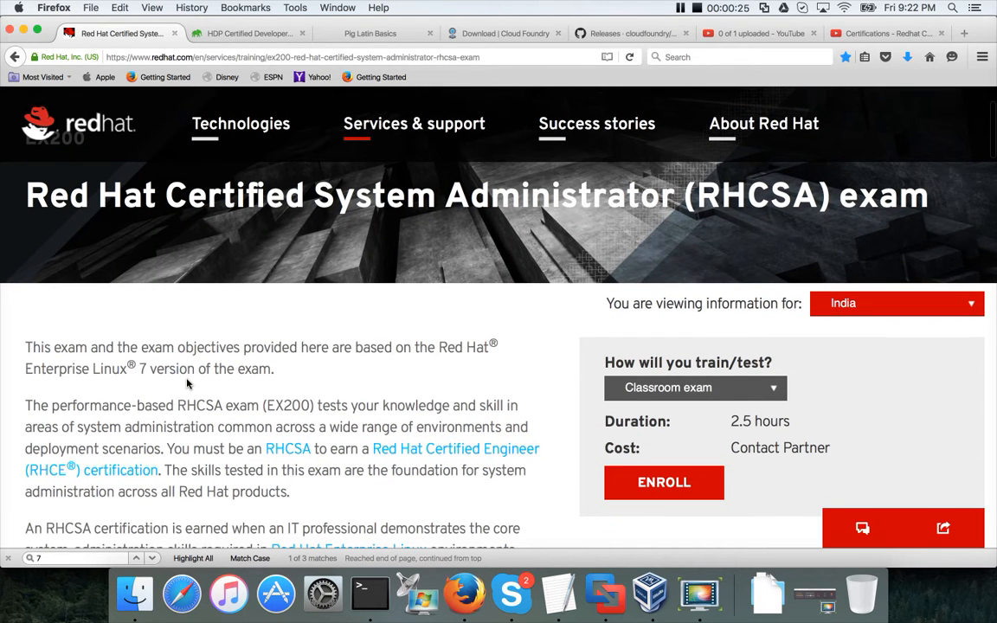
scroll("down", 3)
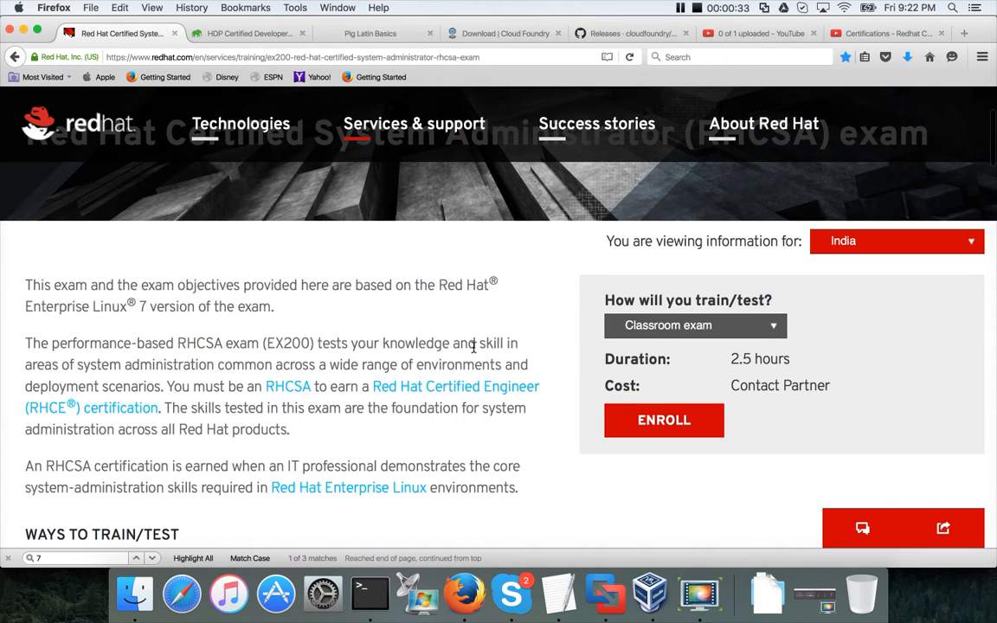
mouse_move(275, 388)
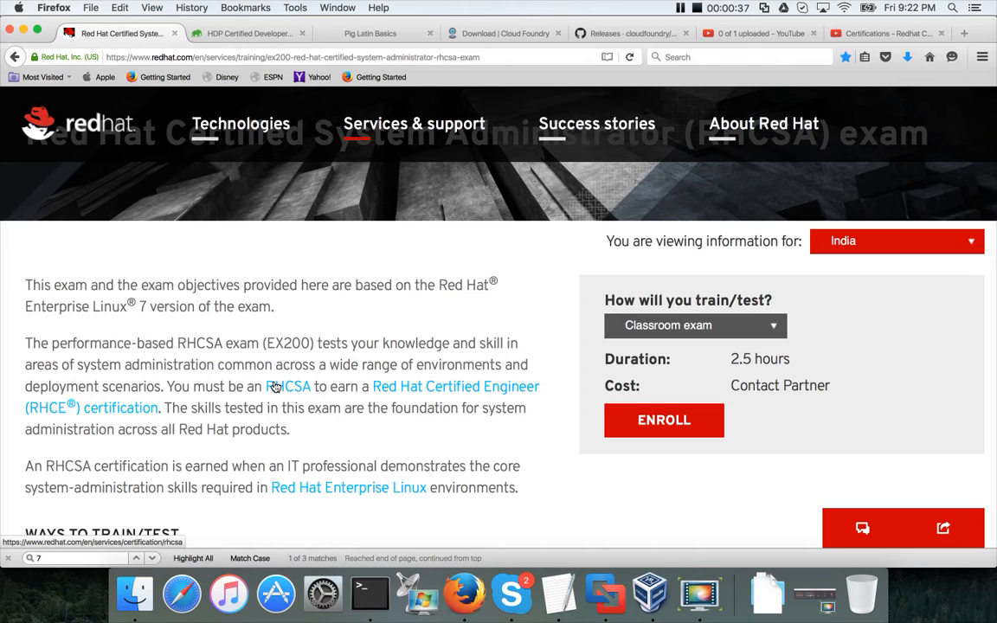
scroll("down", 3)
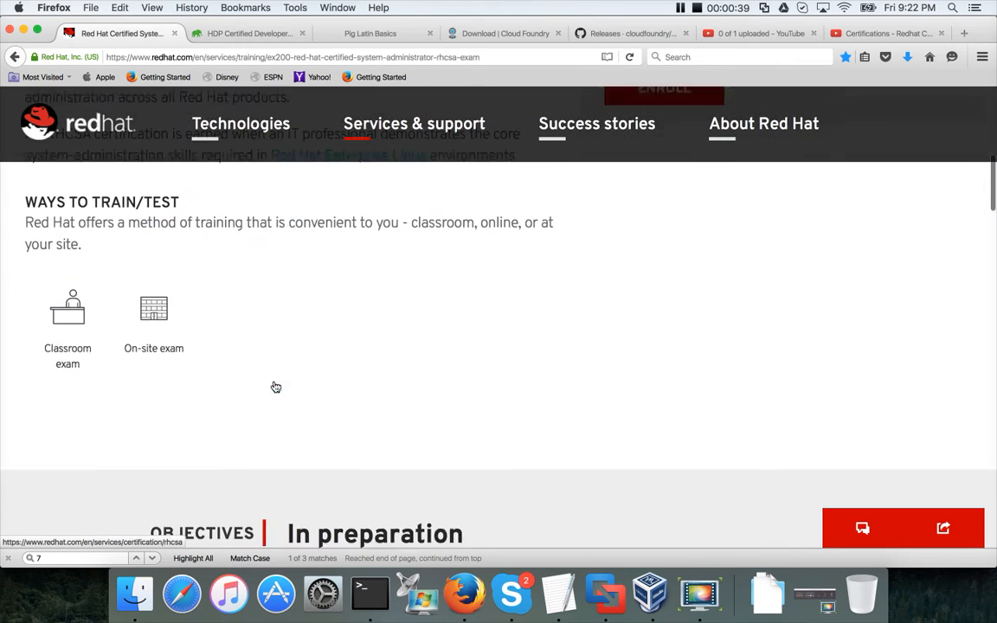
scroll("down", 3)
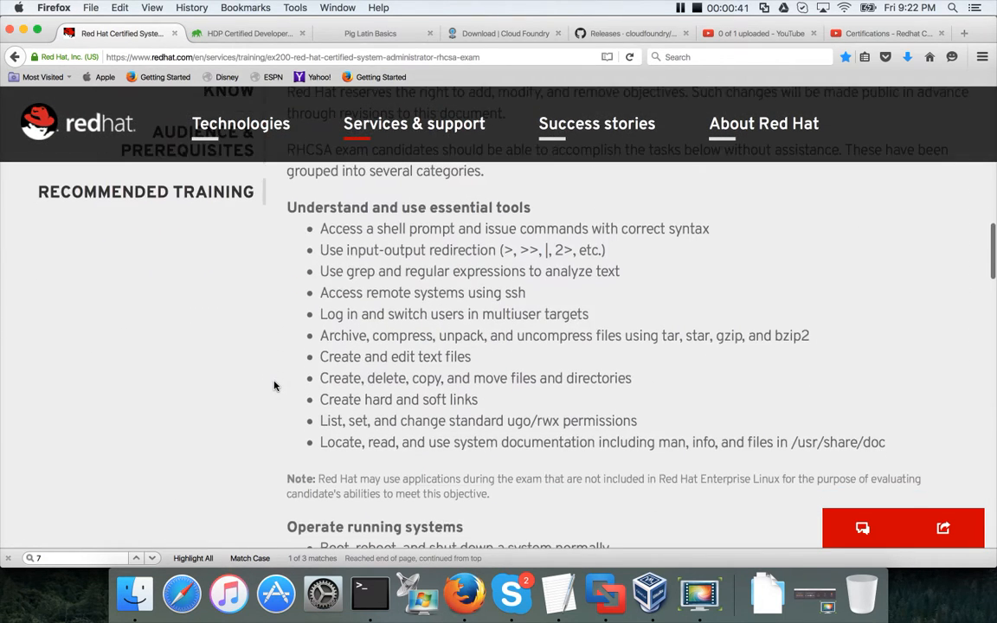
- Highlight the shell prompt objective, then switch to the YouTube Certifications - RedHat playlist tab
scroll("up", 3)
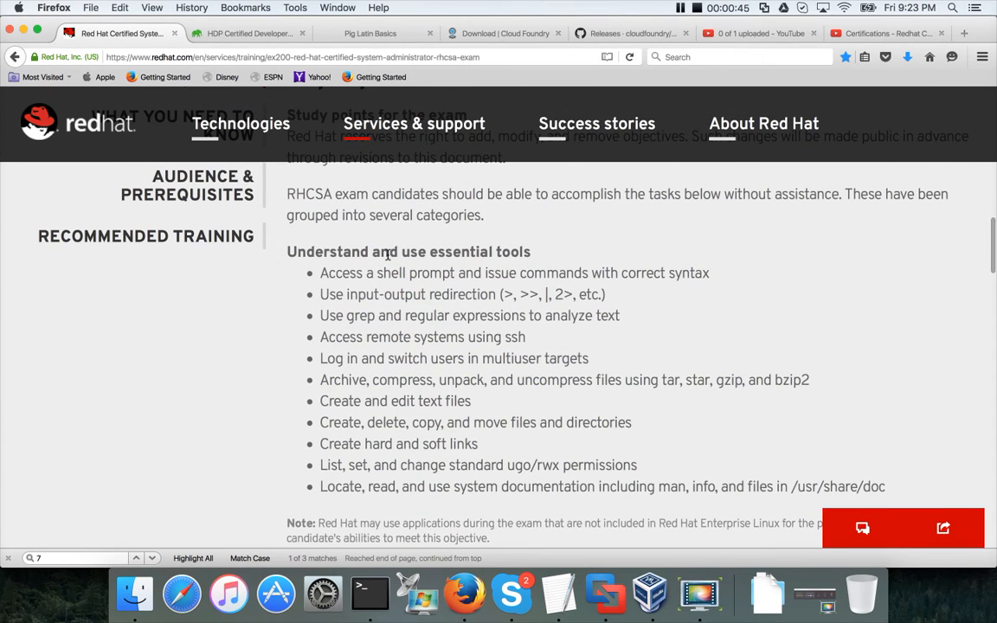
double_click(384, 251)
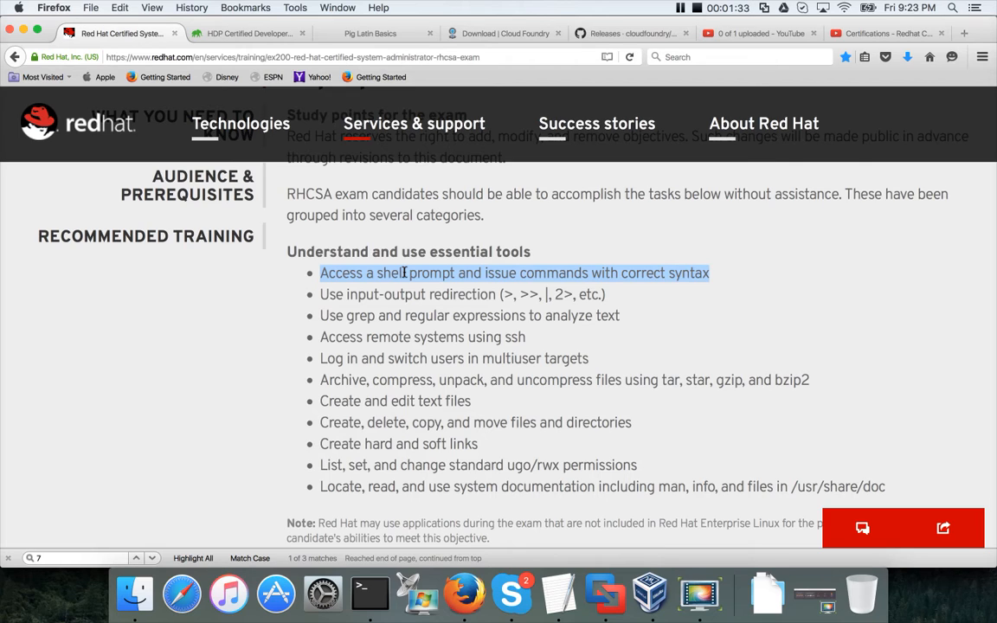
mouse_move(463, 593)
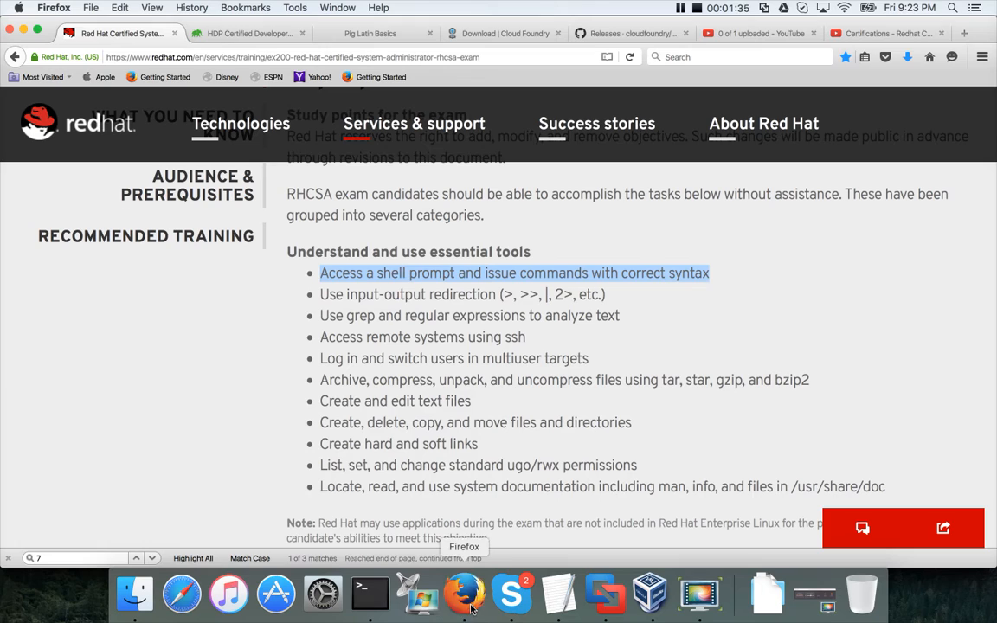
mouse_move(659, 103)
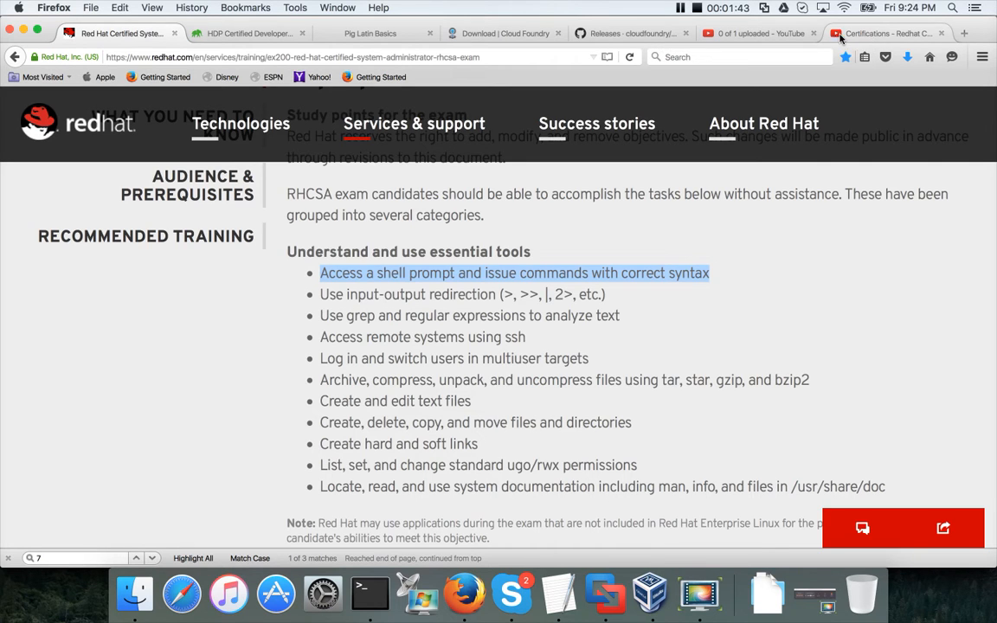
left_click(886, 33)
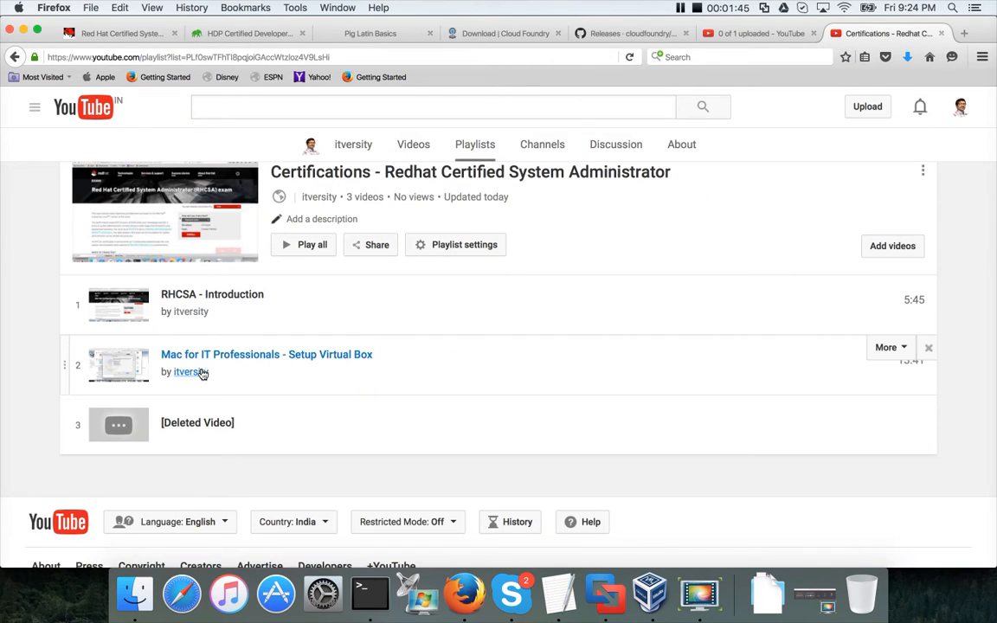
mouse_move(371, 244)
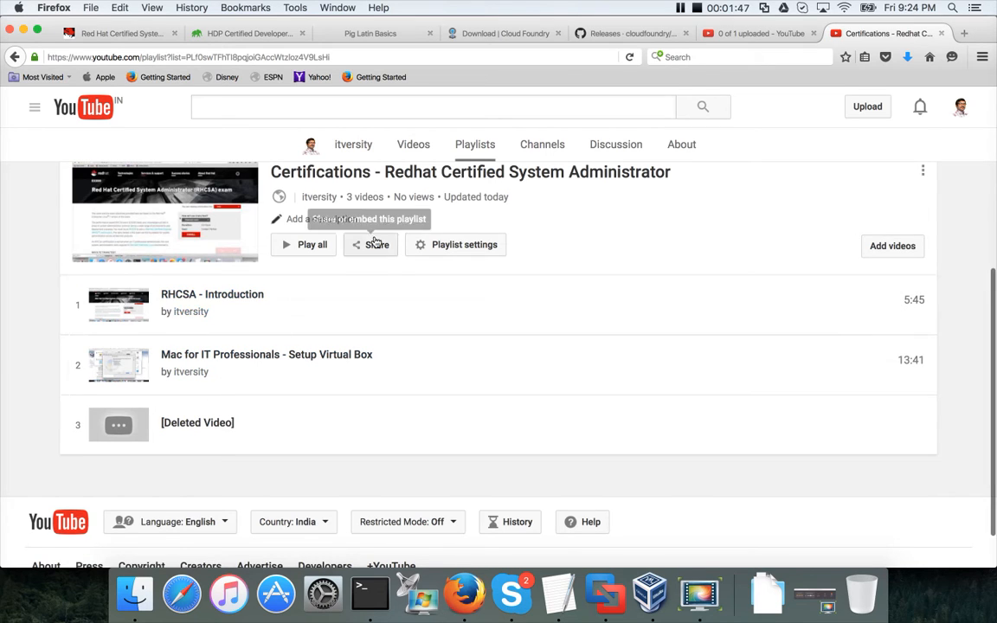
mouse_move(592, 201)
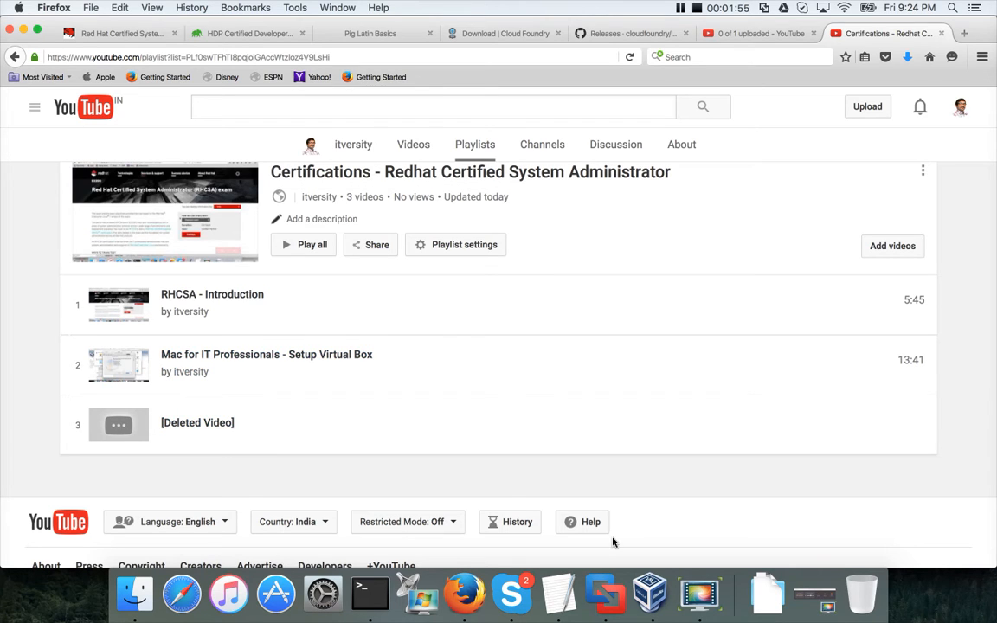
mouse_move(602, 550)
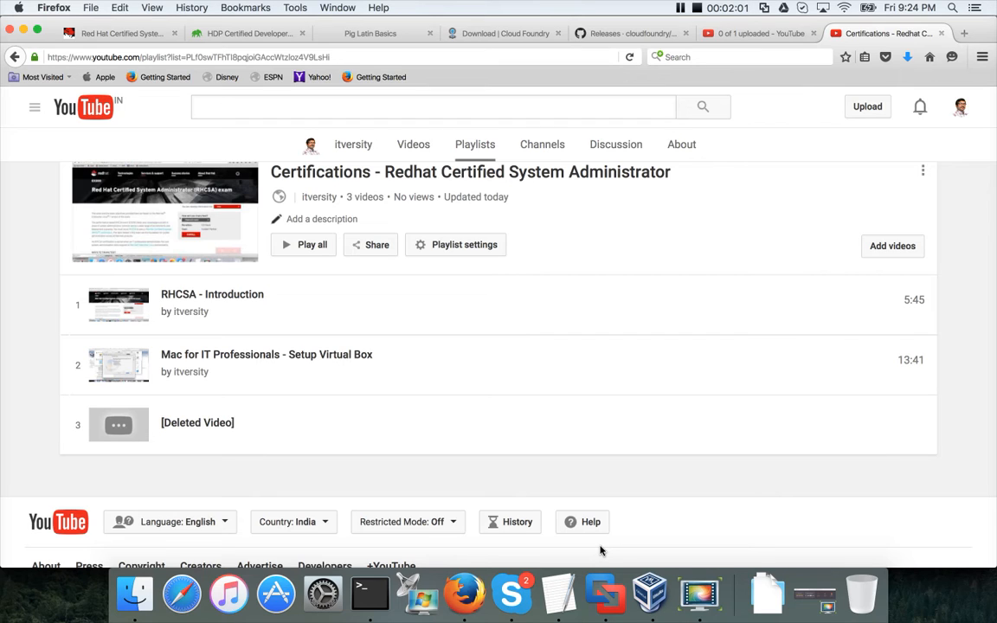
mouse_move(651, 594)
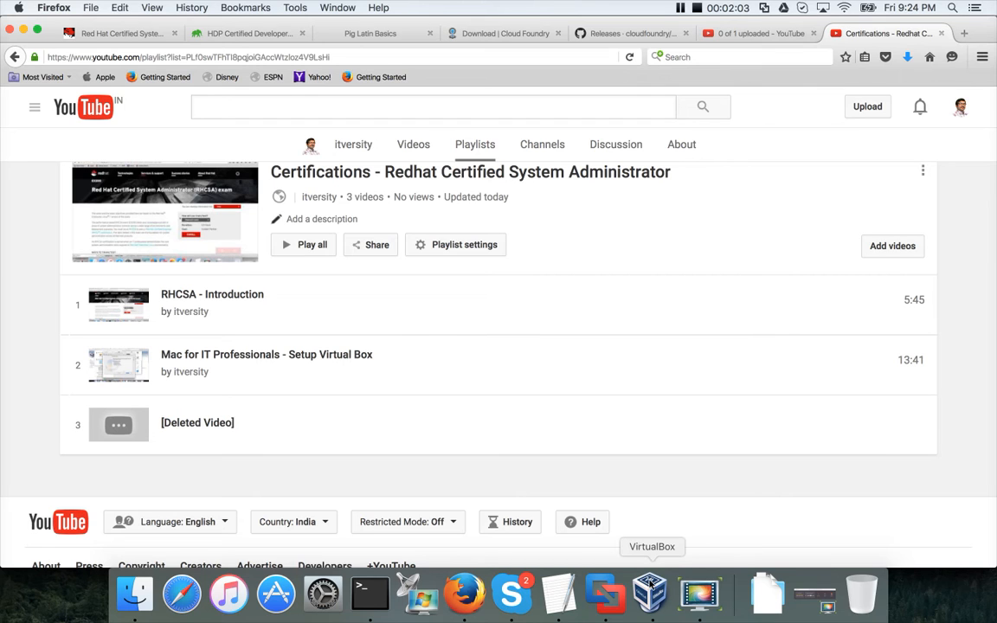
- Bring up VirtualBox with the redhat7 VM and dismiss its warning with 'Do not show this message again' ticked
left_click(651, 593)
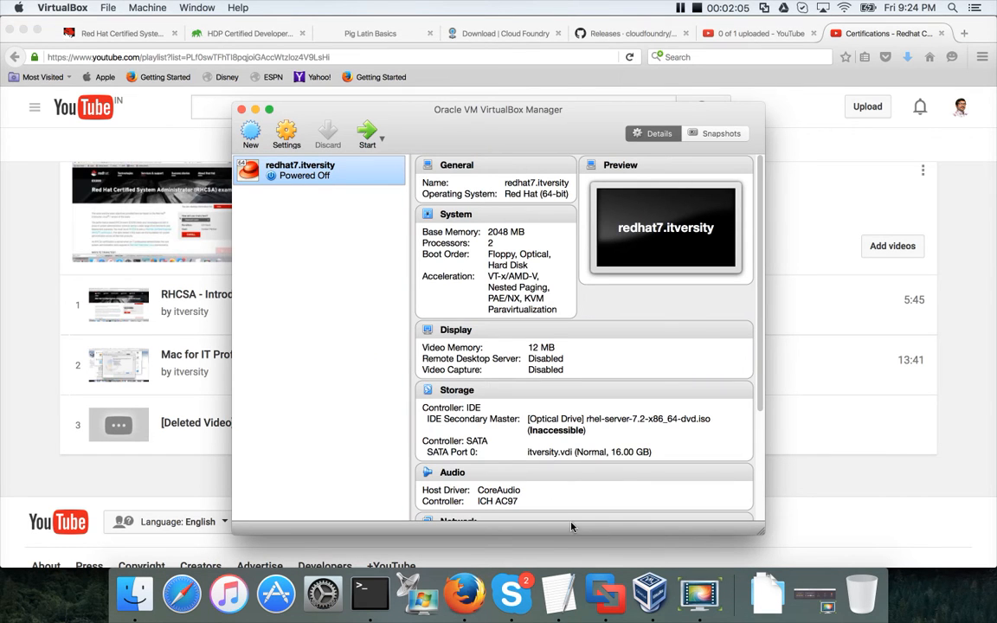
mouse_move(303, 177)
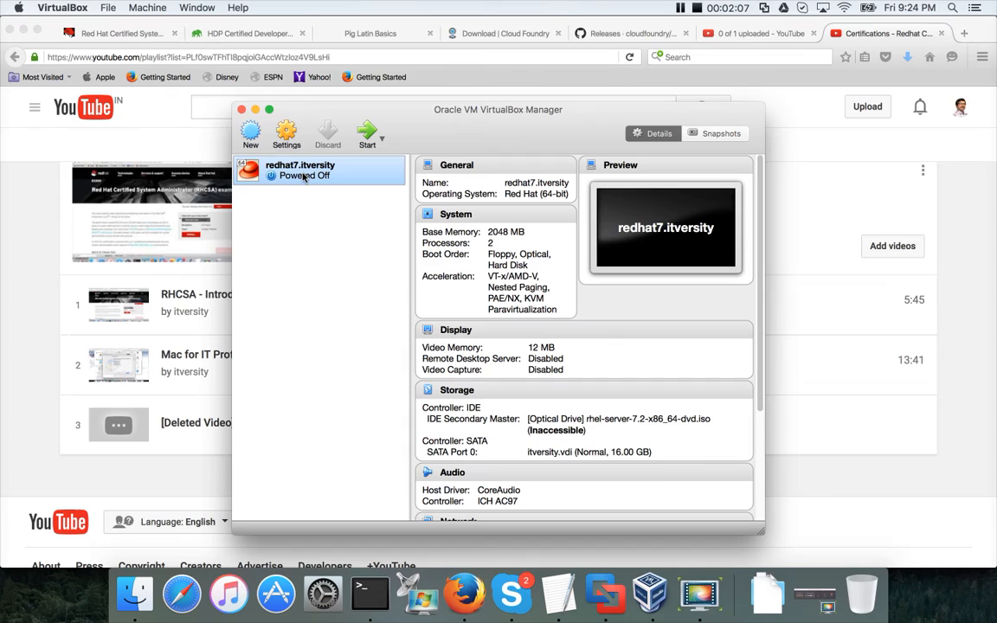
mouse_move(303, 176)
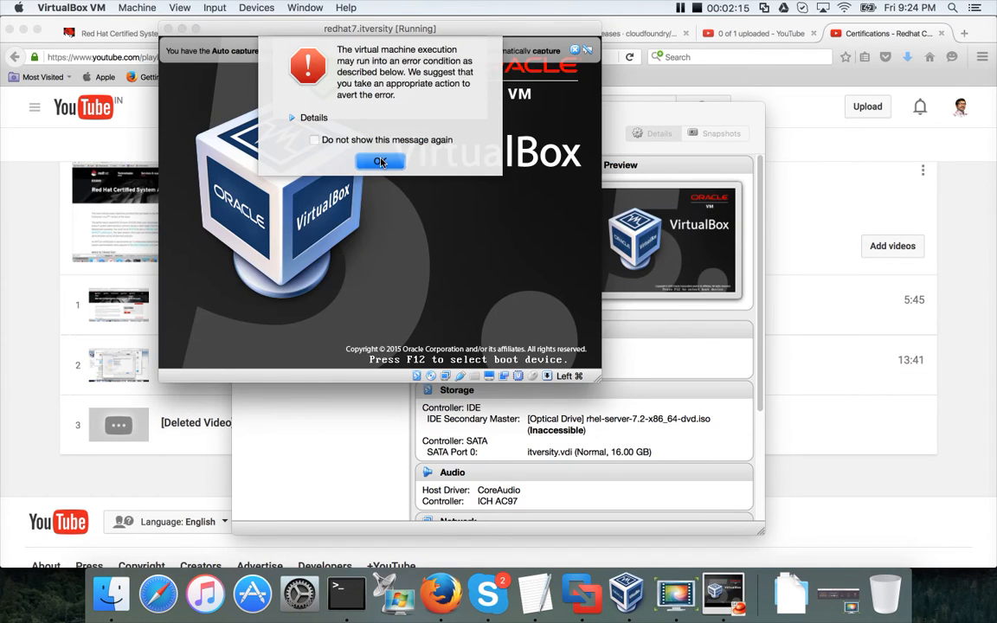
left_click(343, 138)
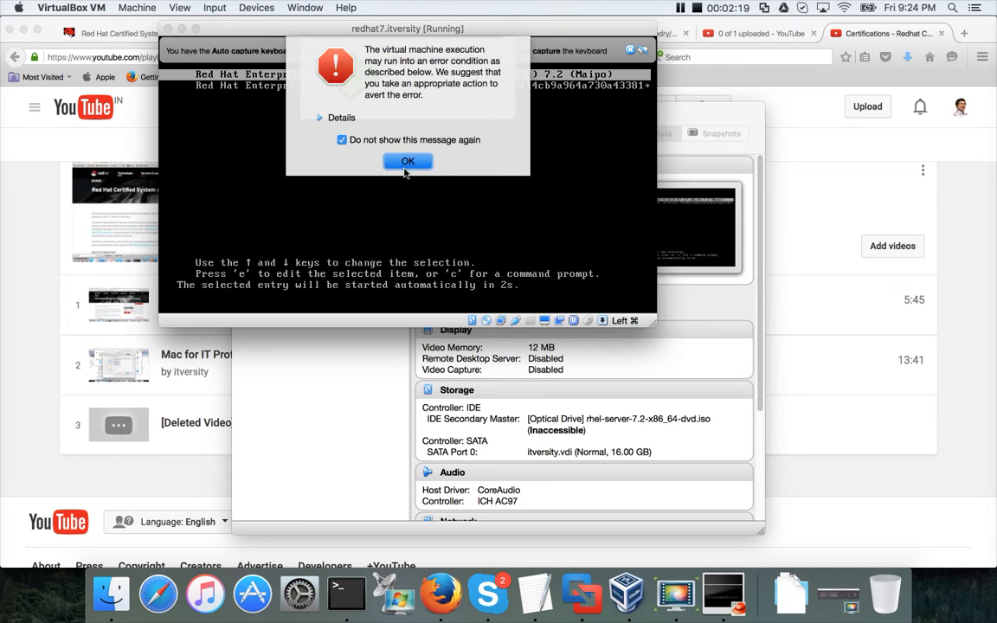
left_click(407, 163)
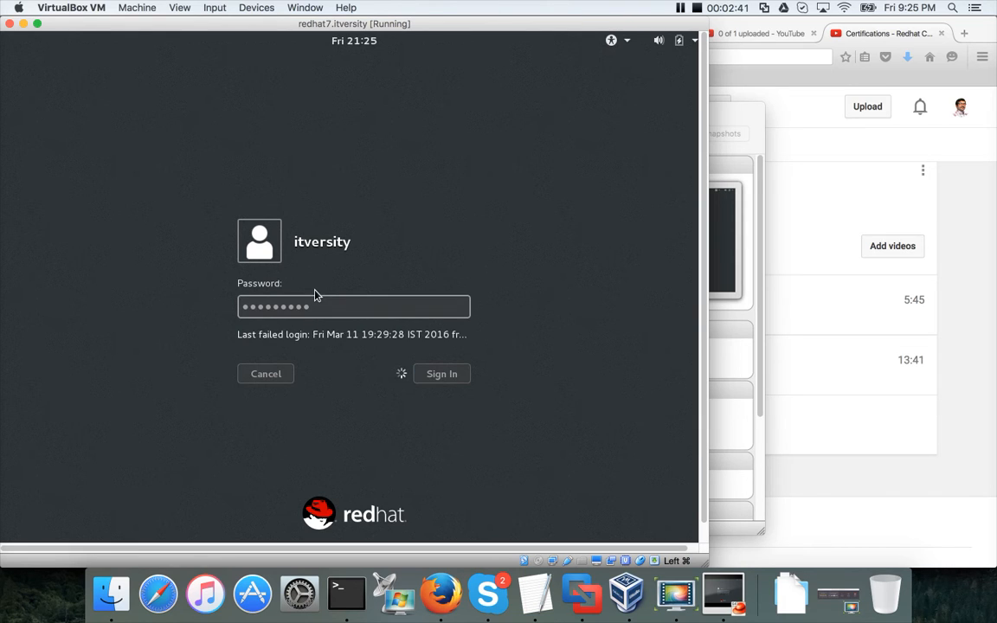
- Sign in to the RHEL VM, then return to the RHCSA objectives page and highlight 'Access a shell prompt'
left_click(441, 374)
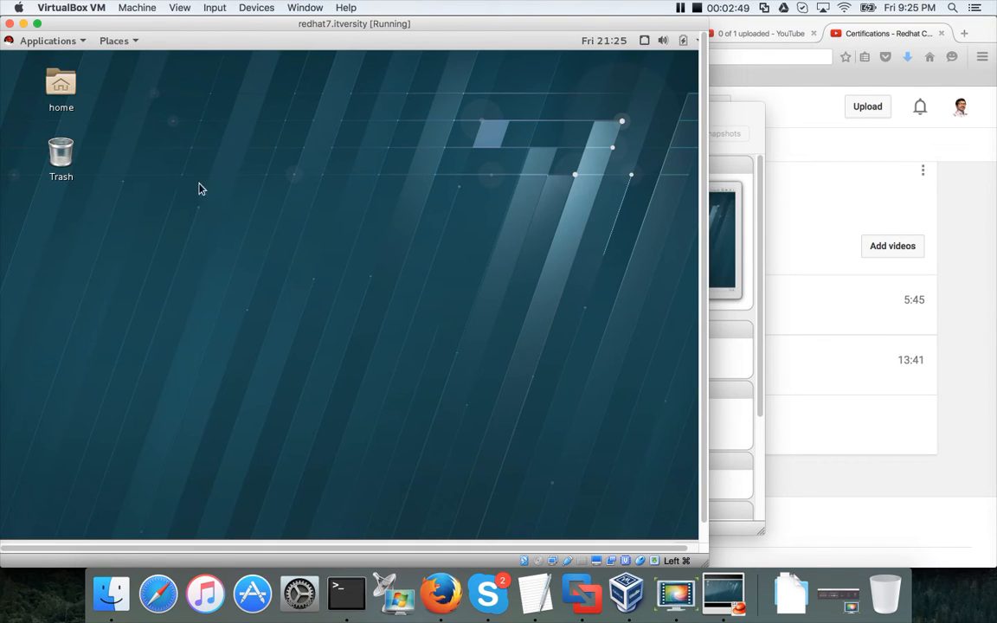
mouse_move(211, 199)
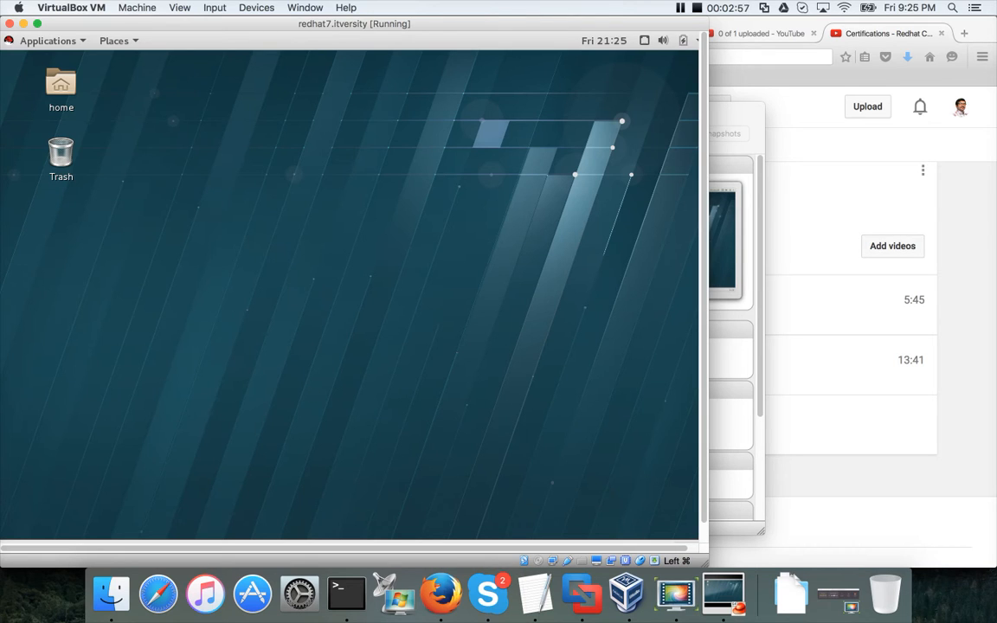
mouse_move(595, 460)
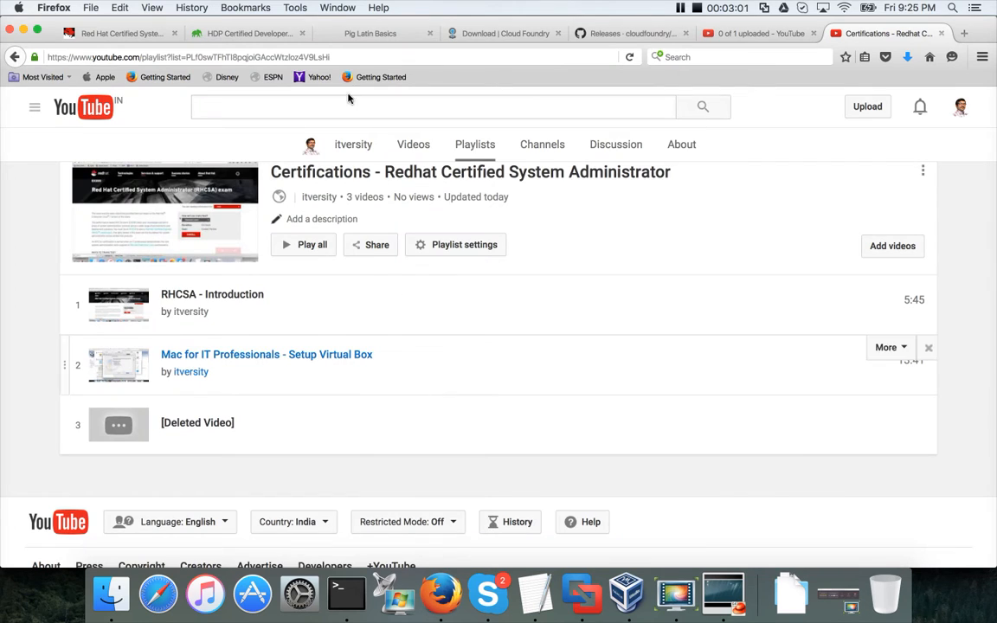
left_click(121, 33)
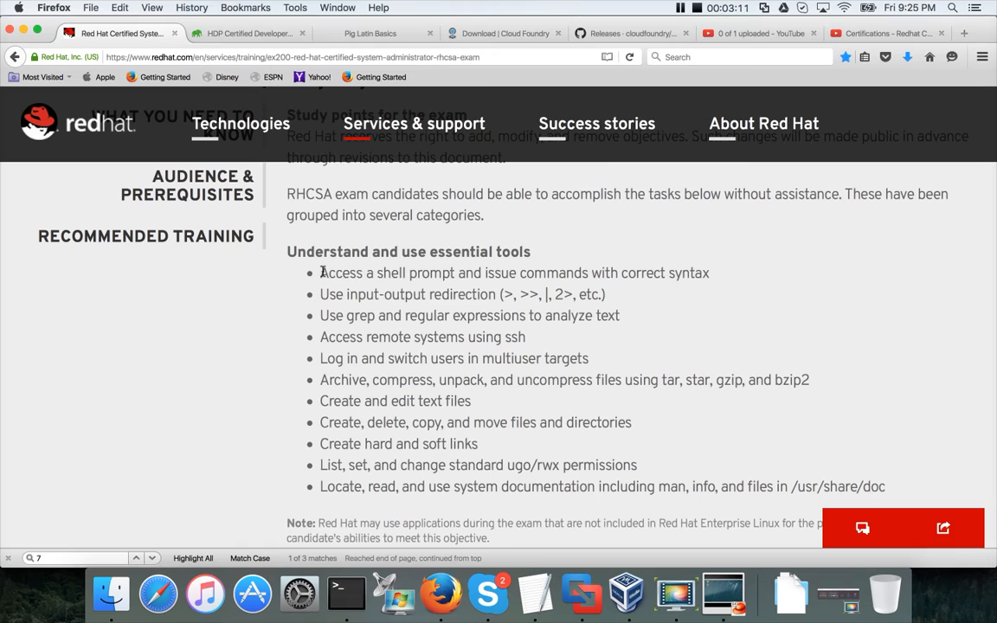
left_click_drag(321, 273, 457, 273)
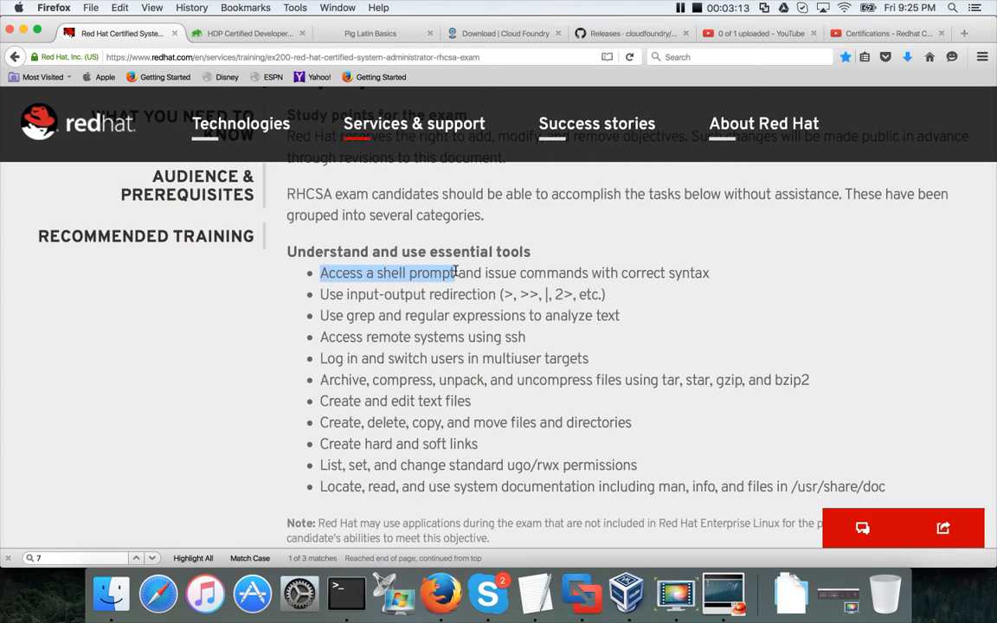
- Bring the RHEL 7 VM forward and launch Terminal from the Applications menu
left_click(723, 593)
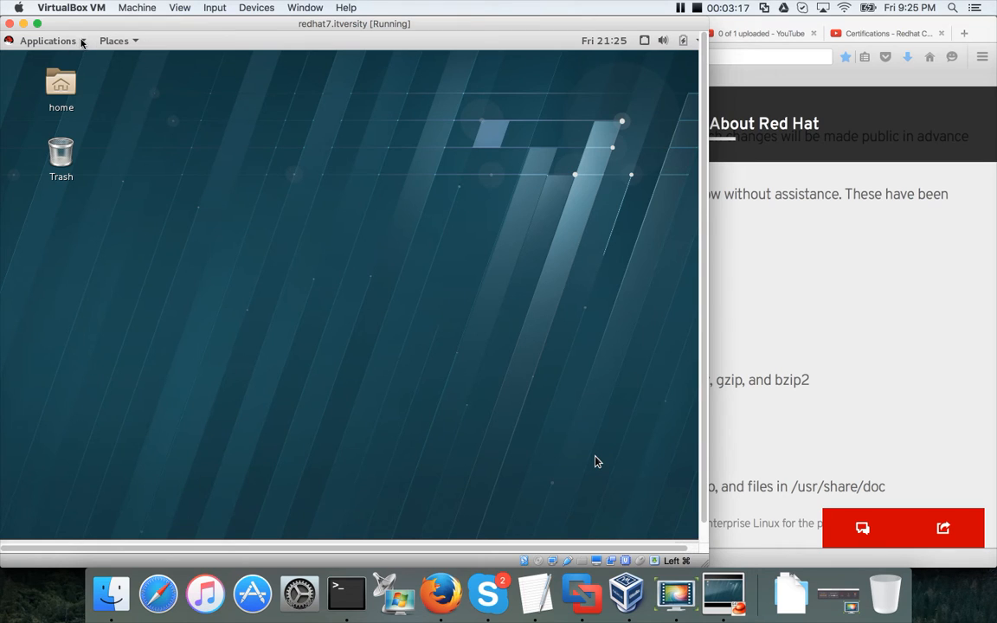
mouse_move(554, 526)
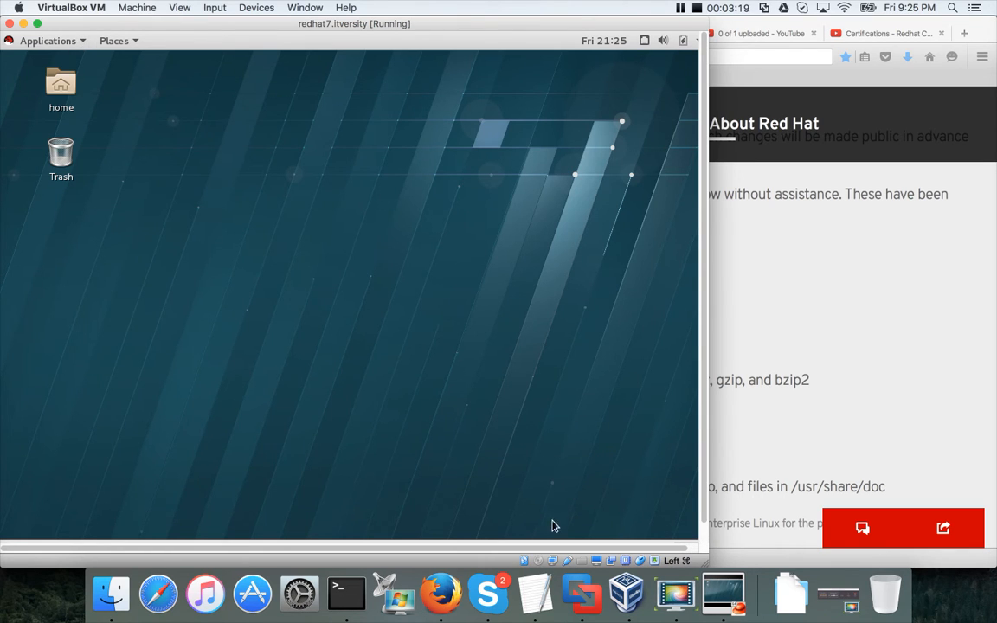
left_click(48, 41)
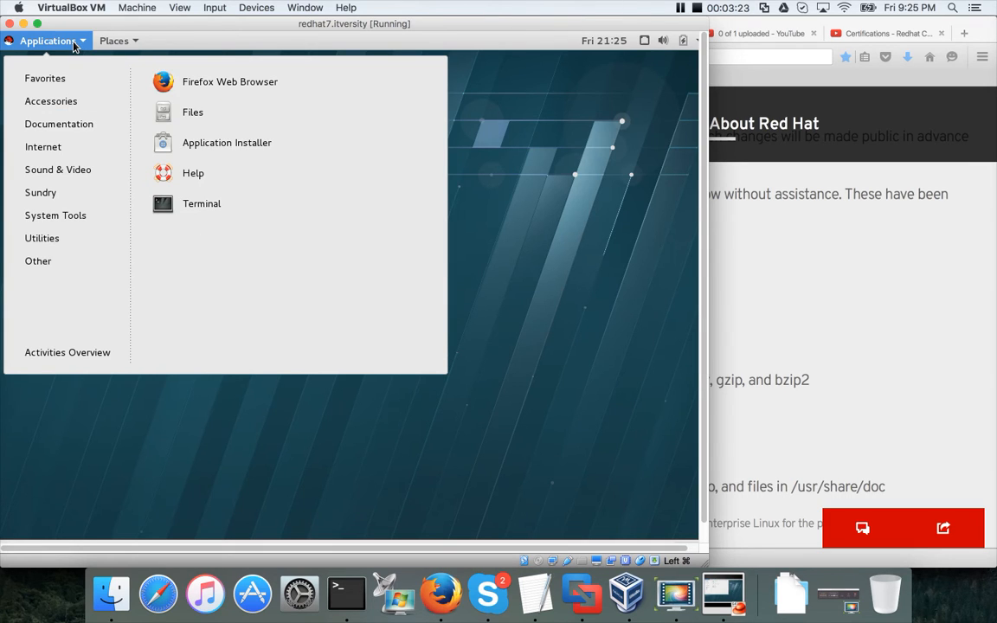
mouse_move(201, 205)
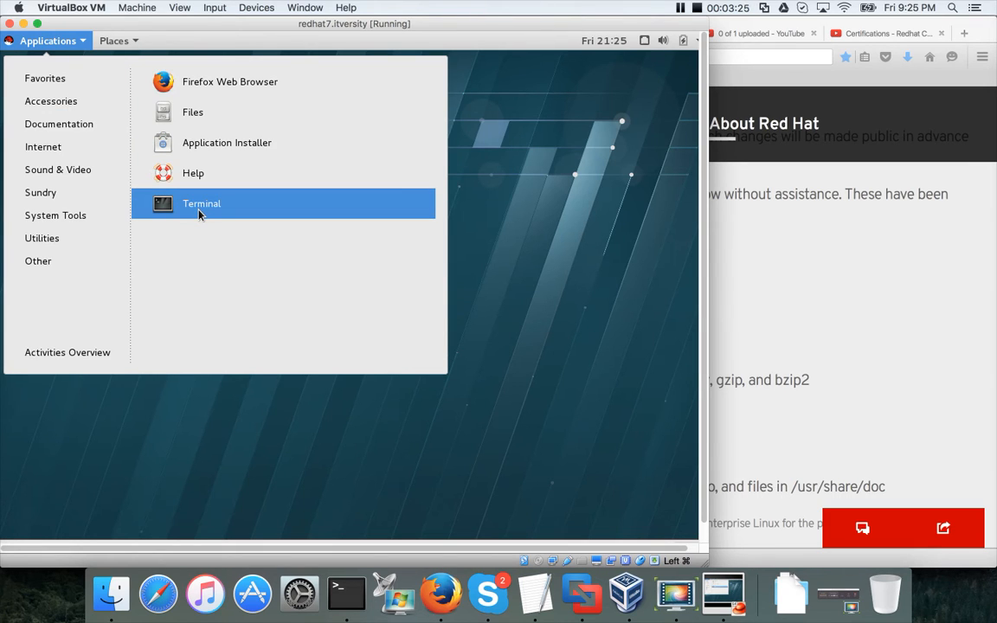
left_click(201, 204)
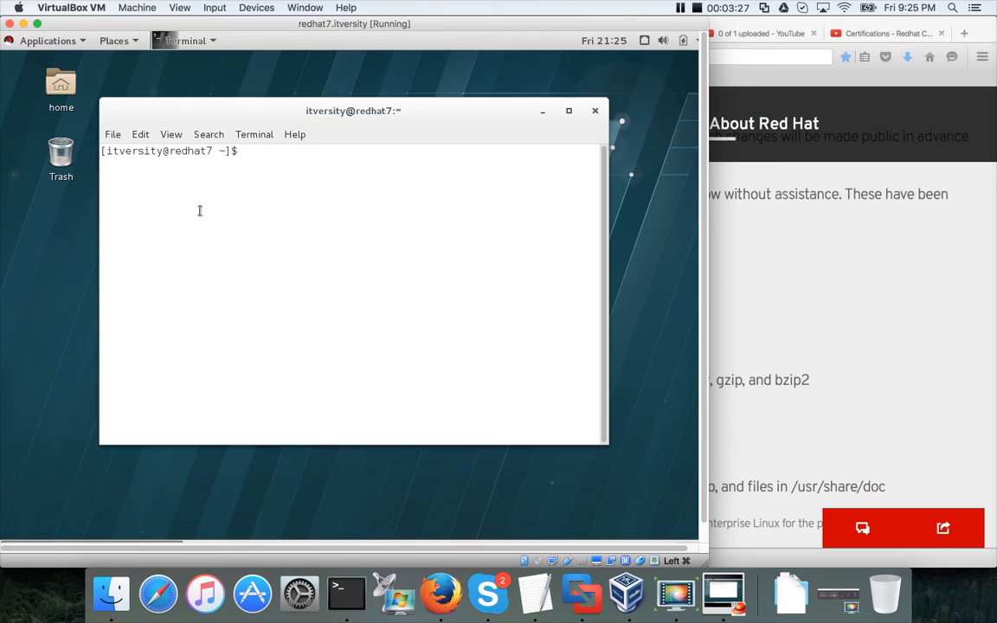
- Browse the terminal's File and Edit menus, glancing at Preferences and closing it
left_click(253, 135)
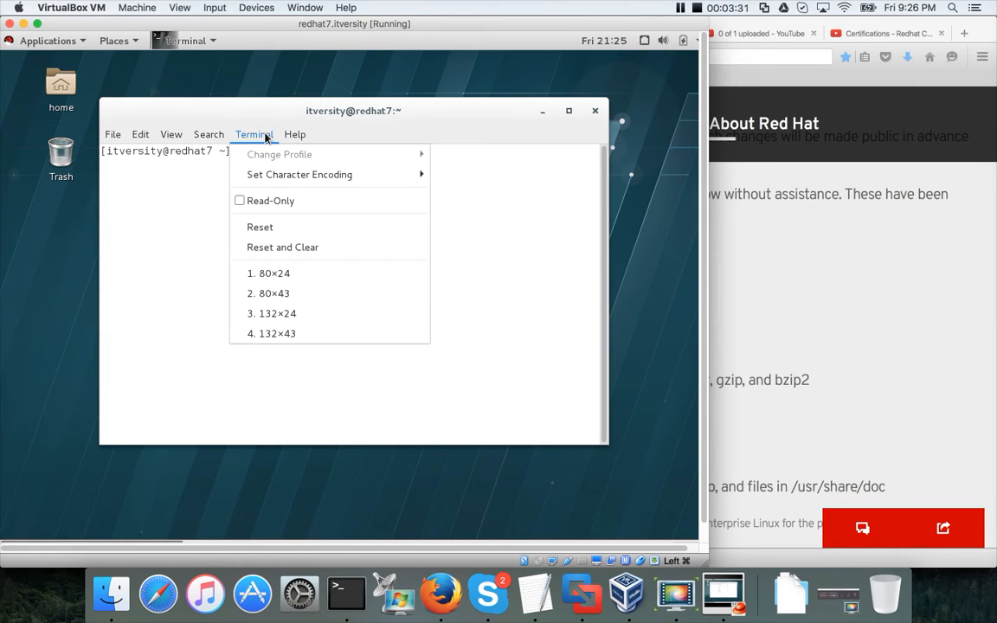
left_click(112, 135)
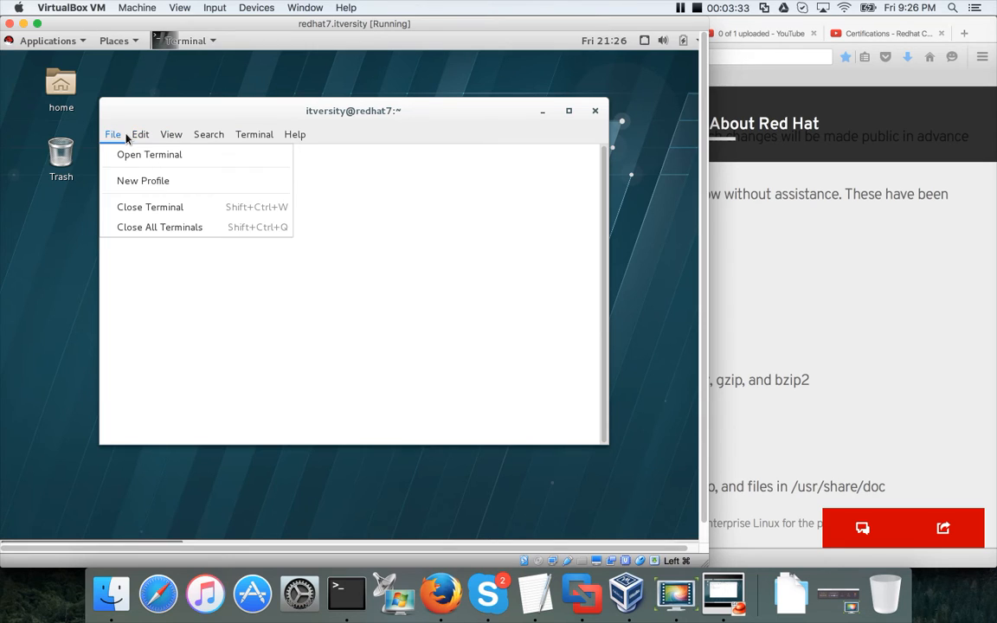
left_click(141, 135)
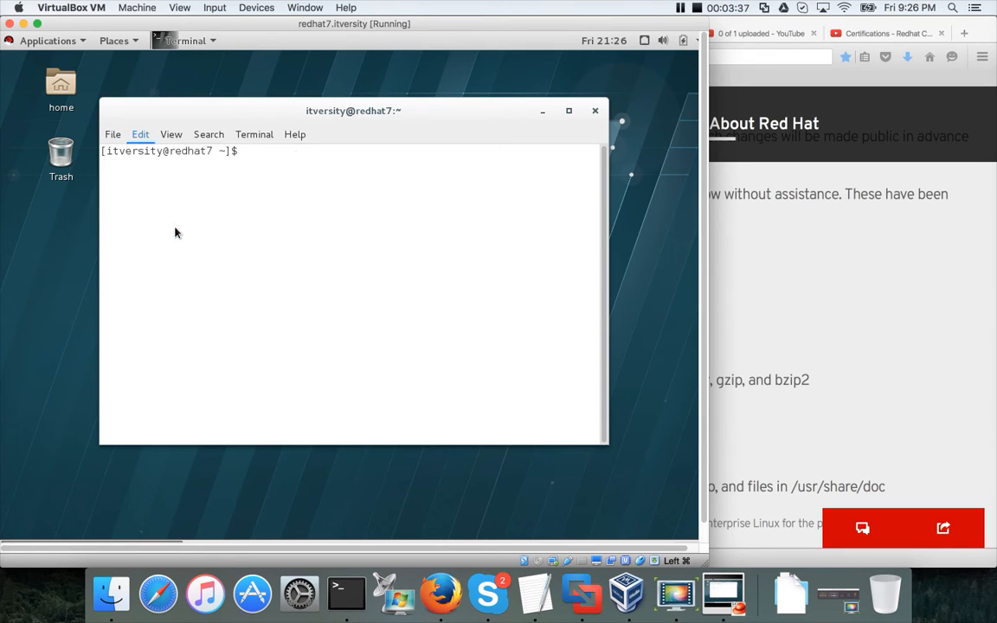
left_click(139, 135)
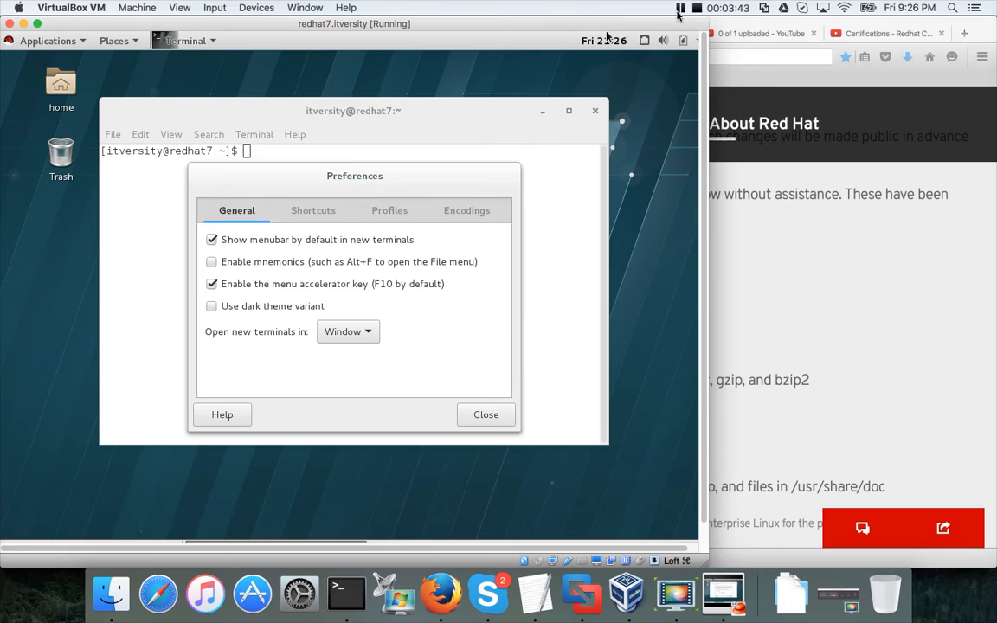
left_click(484, 414)
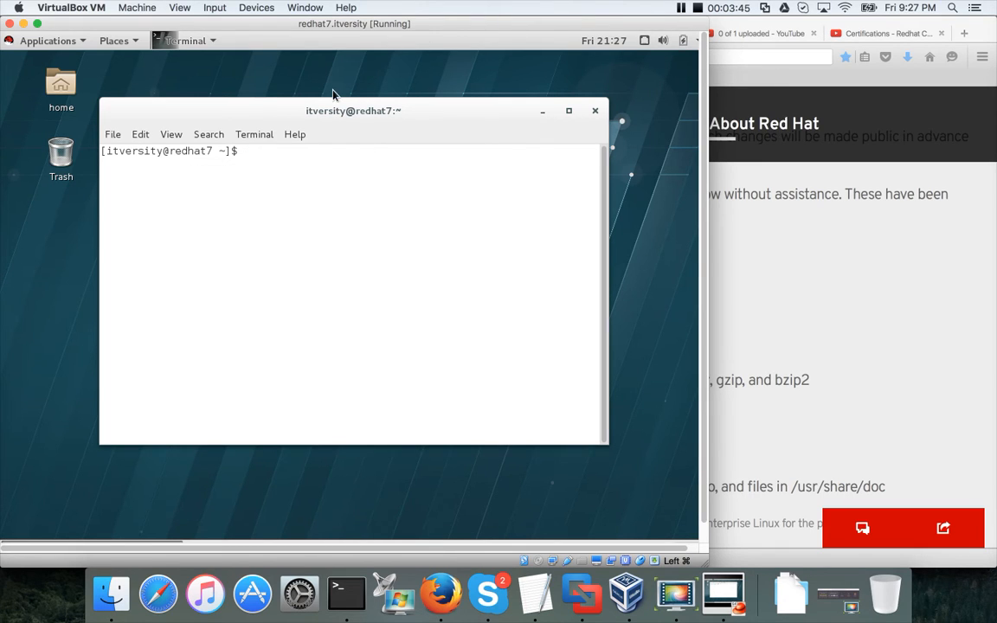
left_click(140, 135)
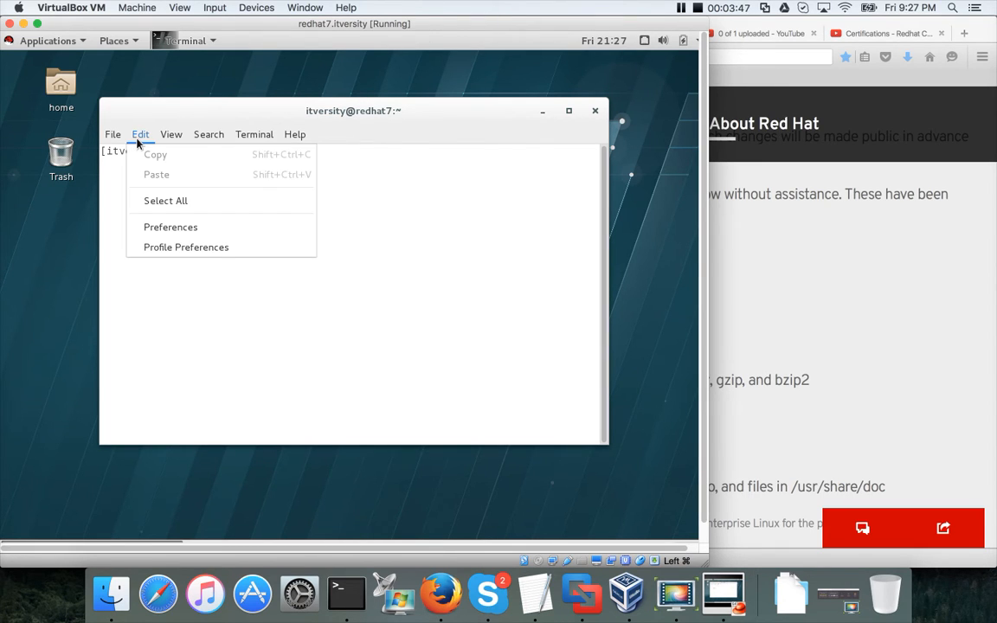
left_click(166, 258)
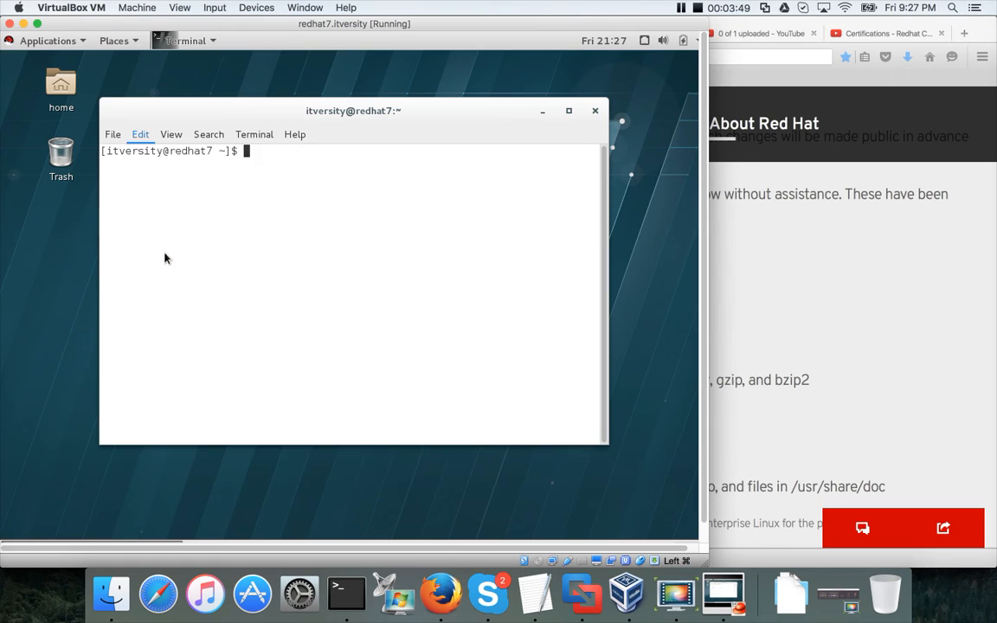
- Open the profile settings and look through its Command, Colours and Compatibility pages before returning to General
left_click(138, 135)
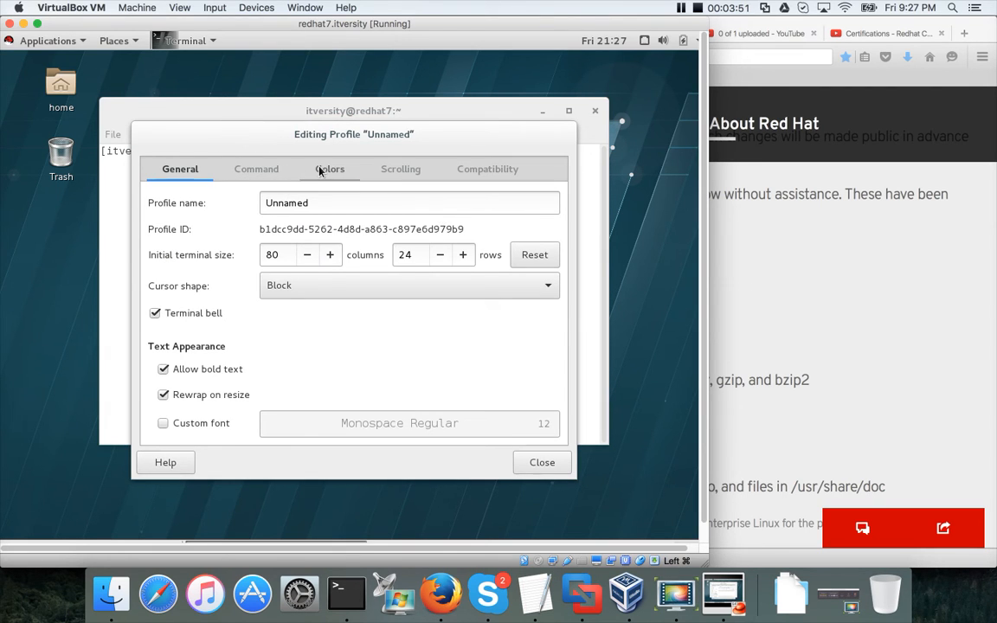
left_click(256, 170)
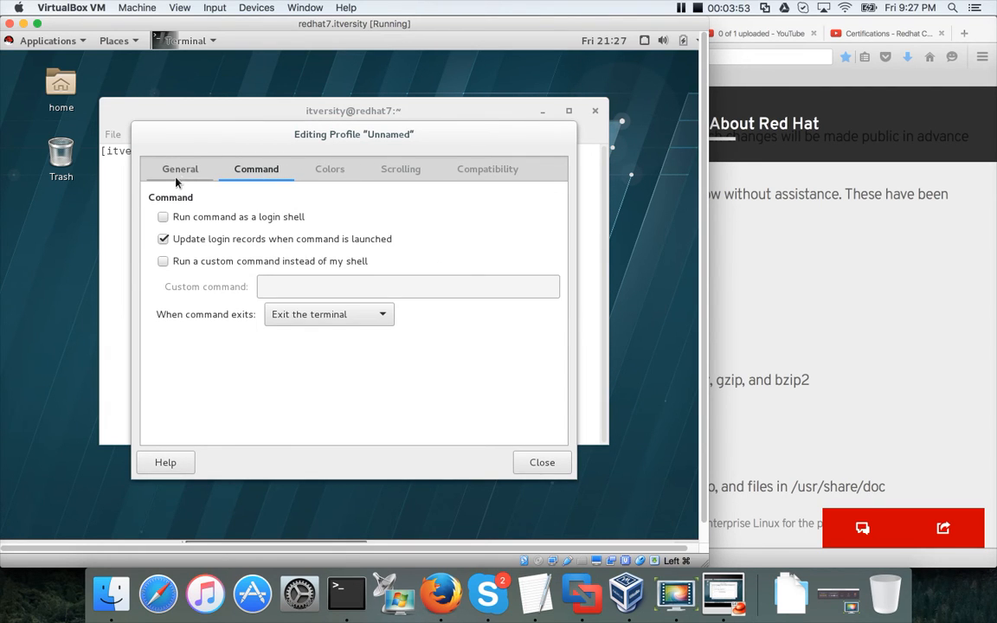
left_click(180, 170)
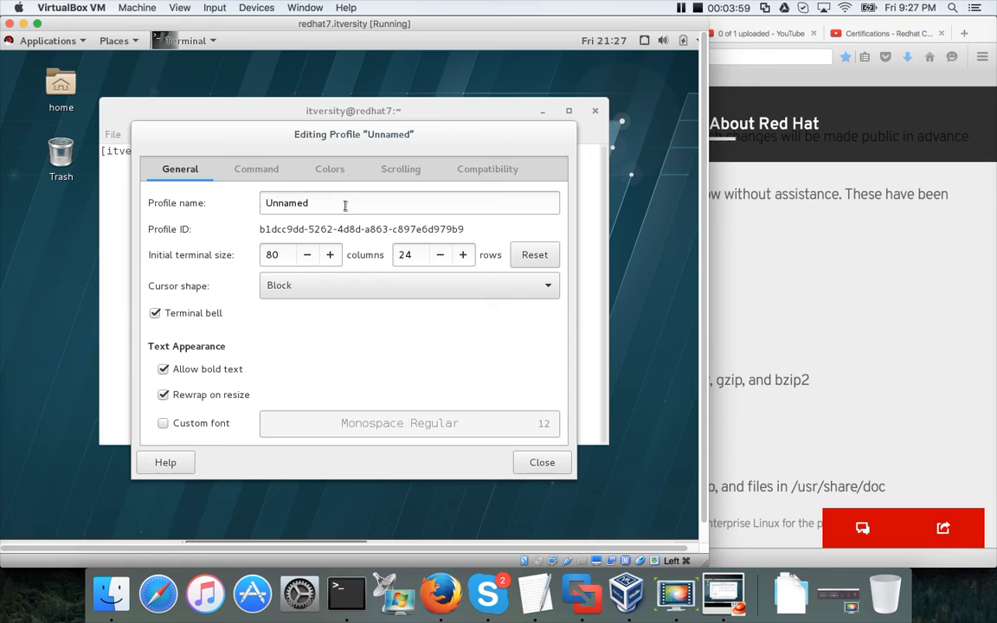
left_click(329, 169)
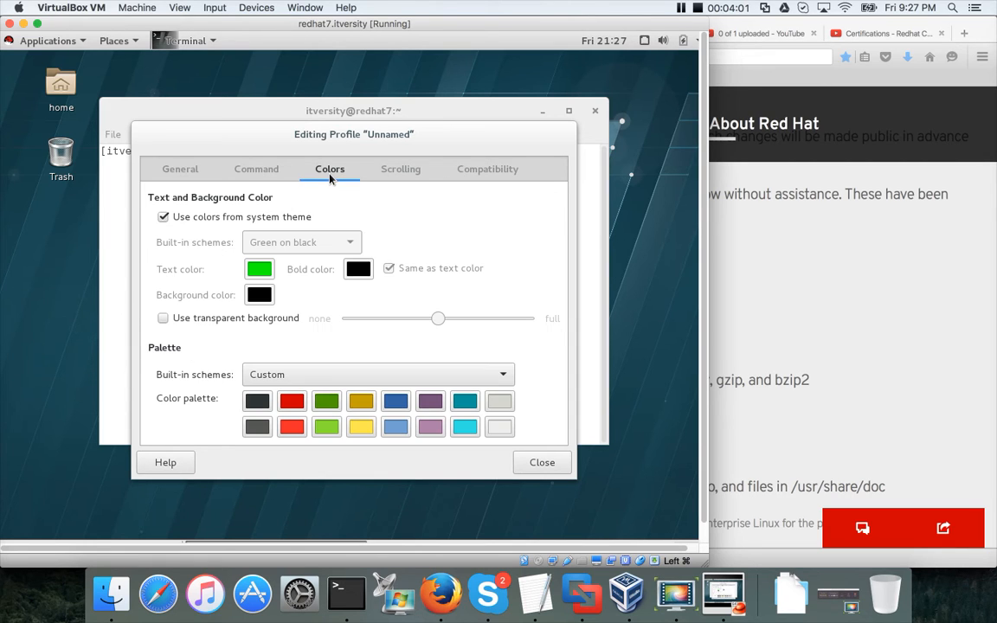
mouse_move(325, 291)
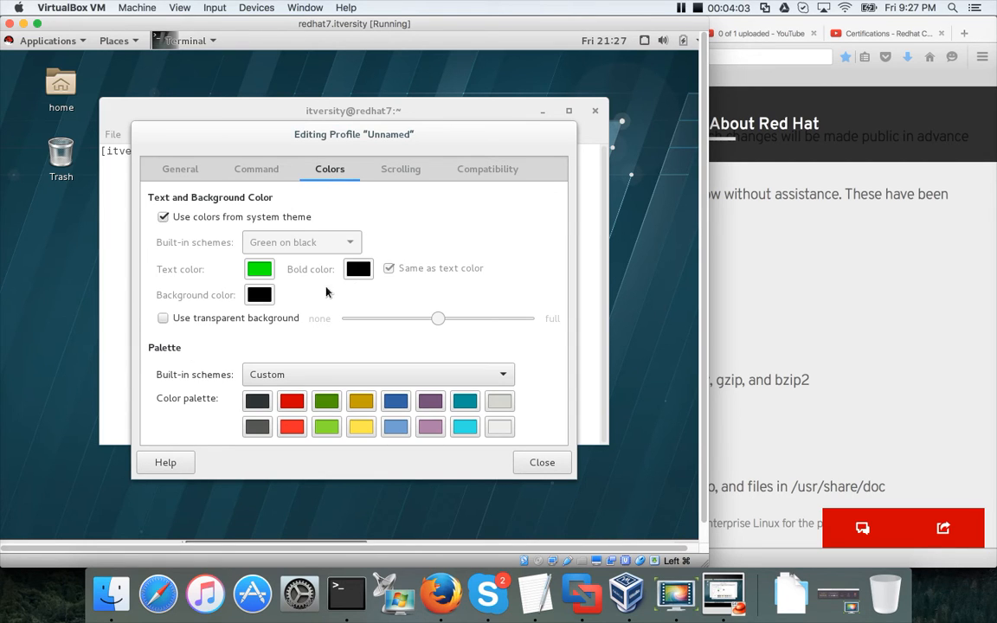
mouse_move(297, 322)
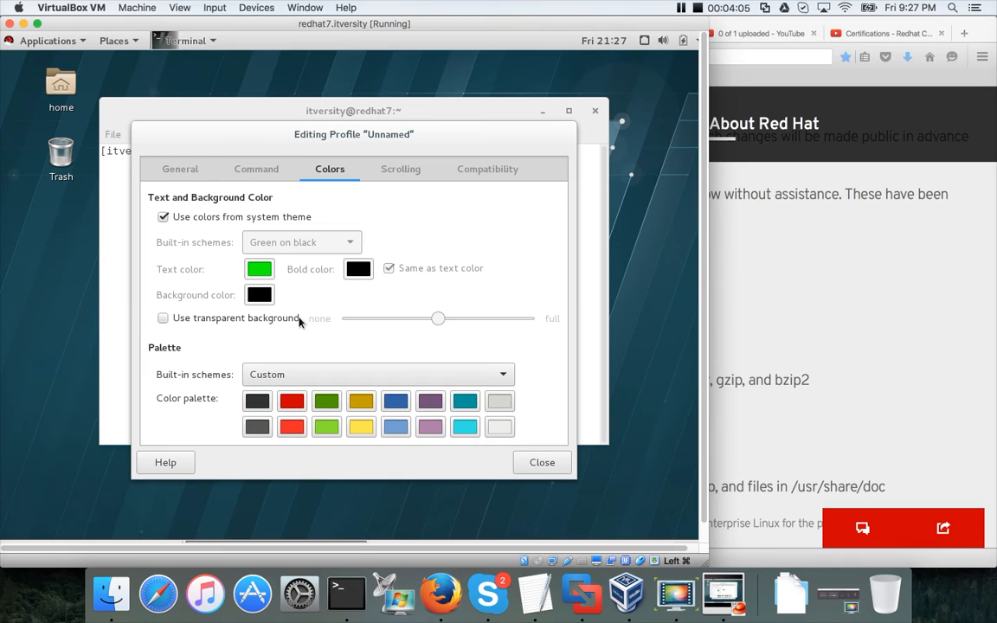
mouse_move(204, 335)
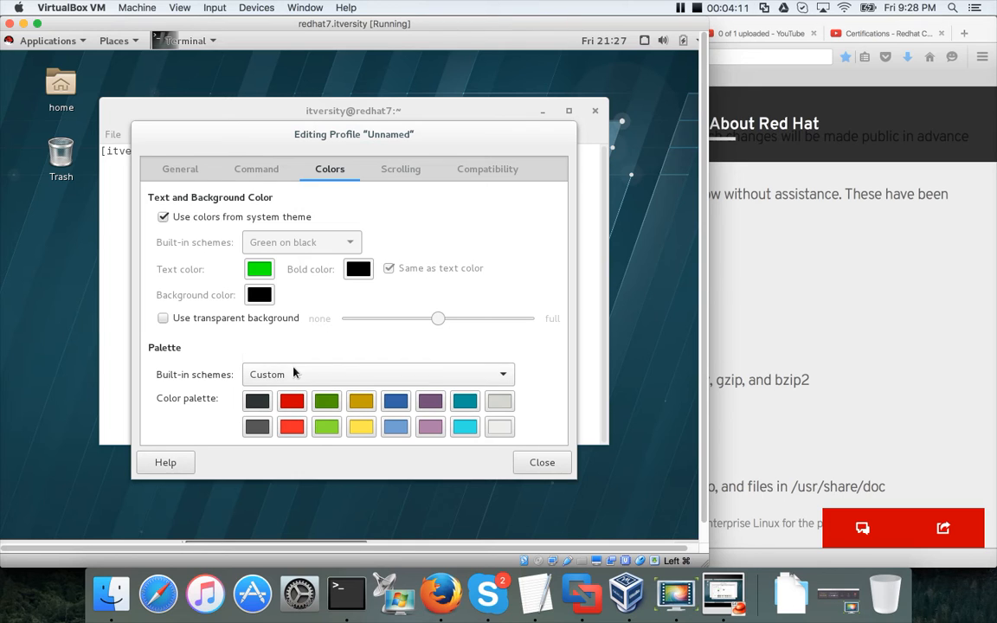
mouse_move(419, 353)
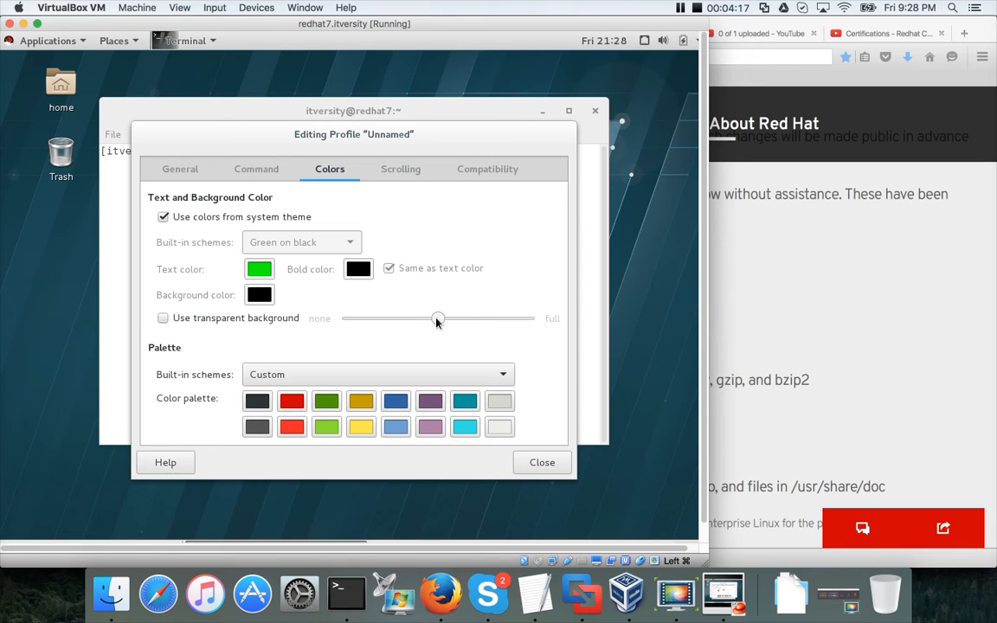
mouse_move(401, 137)
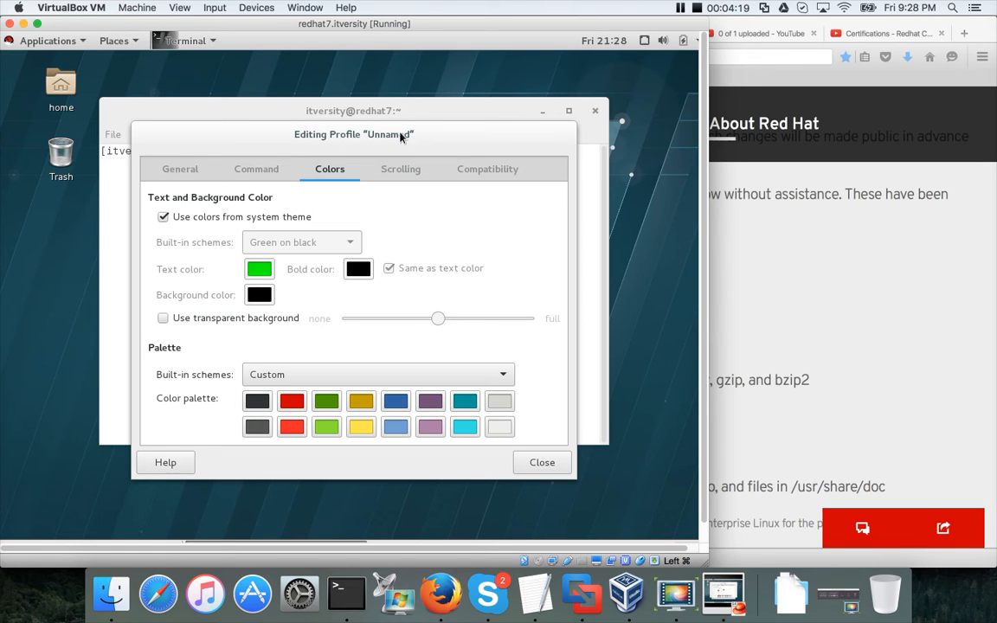
left_click(488, 170)
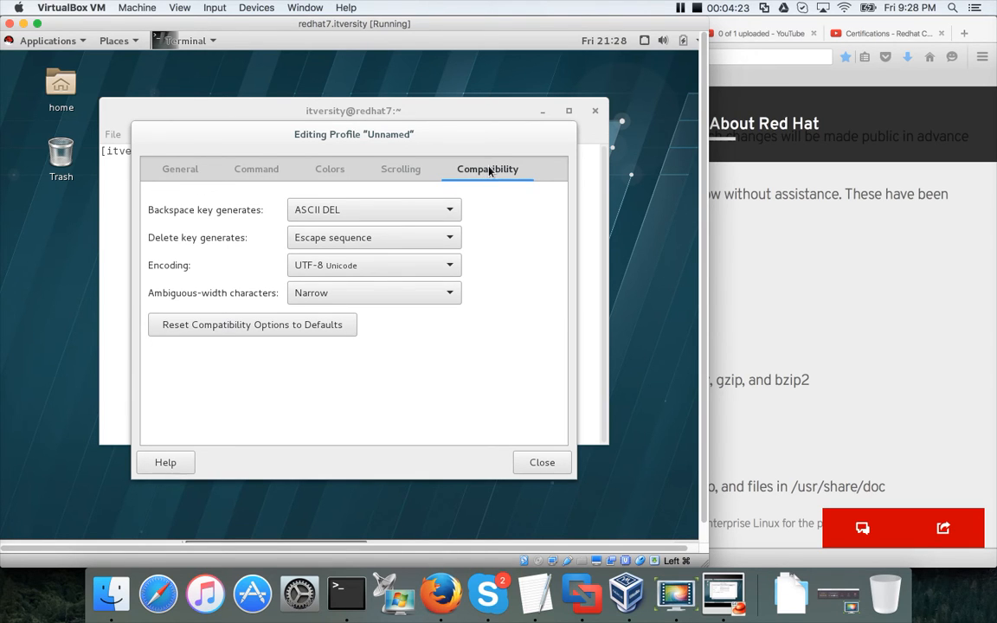
left_click(180, 169)
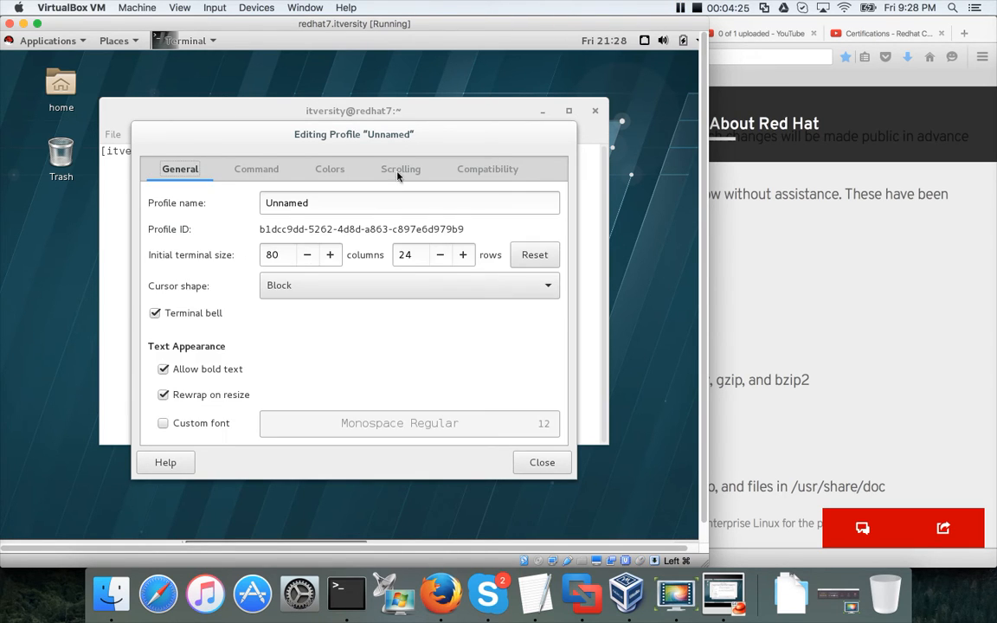
mouse_move(251, 391)
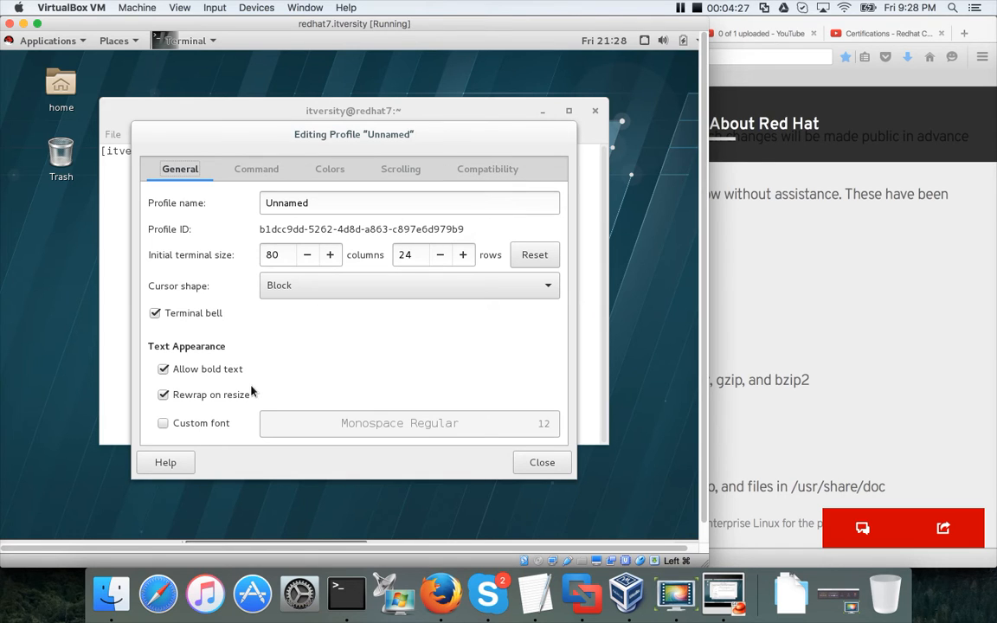
- Enable Custom font, choose Monospace Bold 12, and close the profile settings
left_click(162, 422)
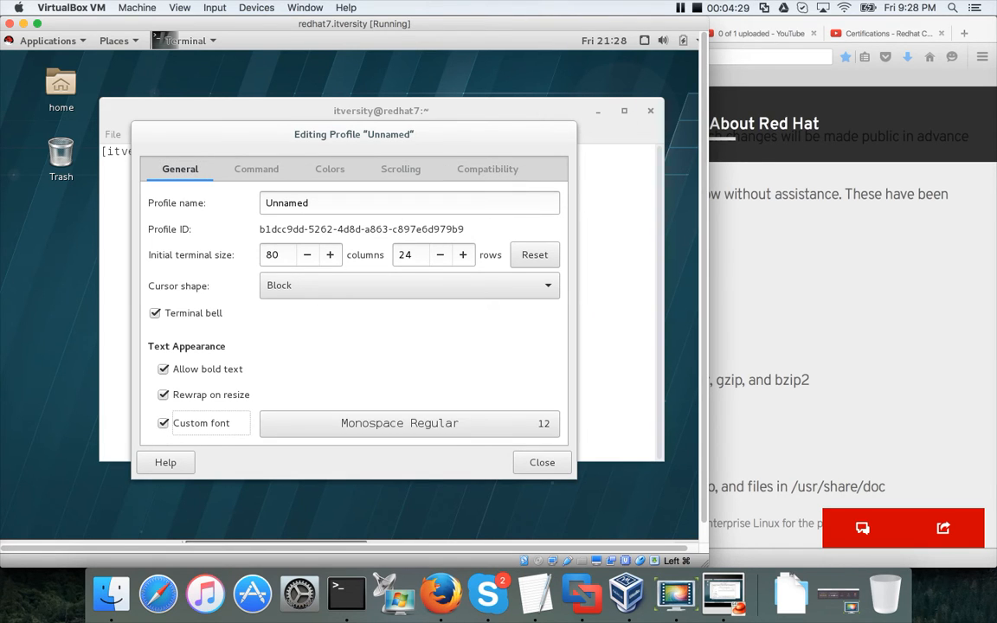
left_click(398, 422)
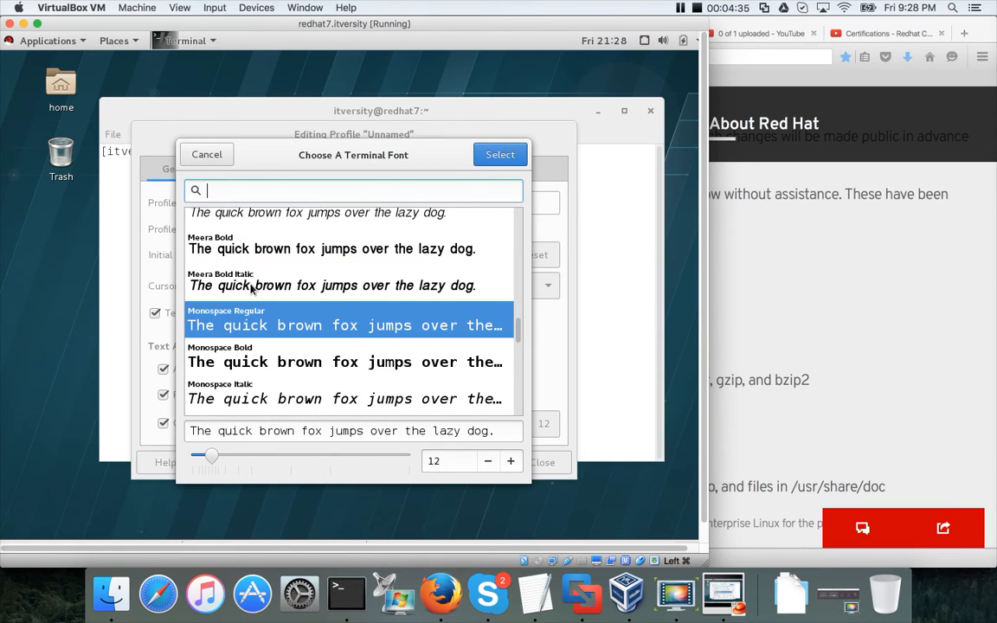
left_click(344, 362)
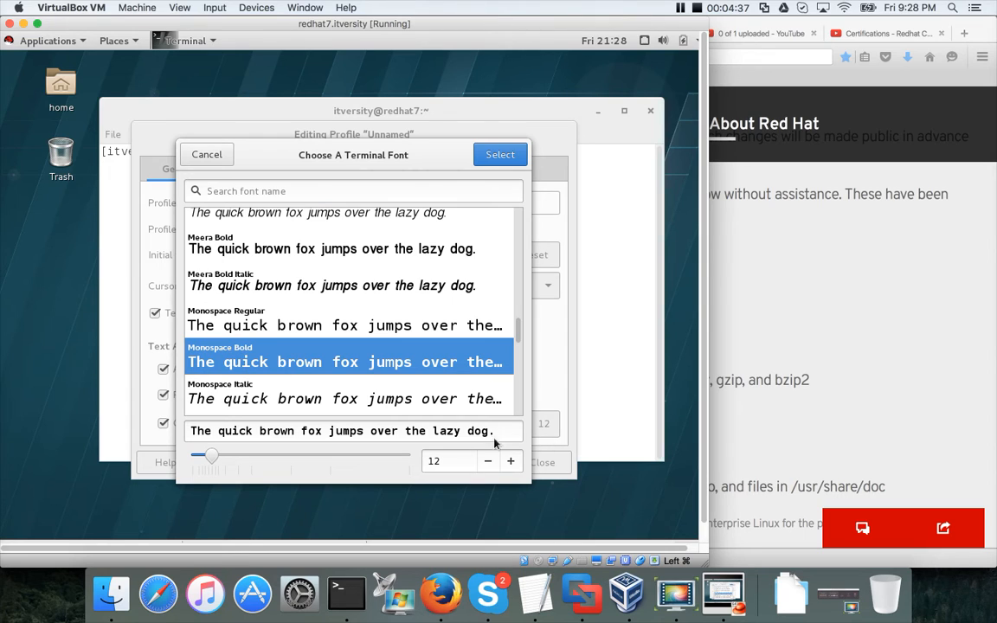
left_click(500, 154)
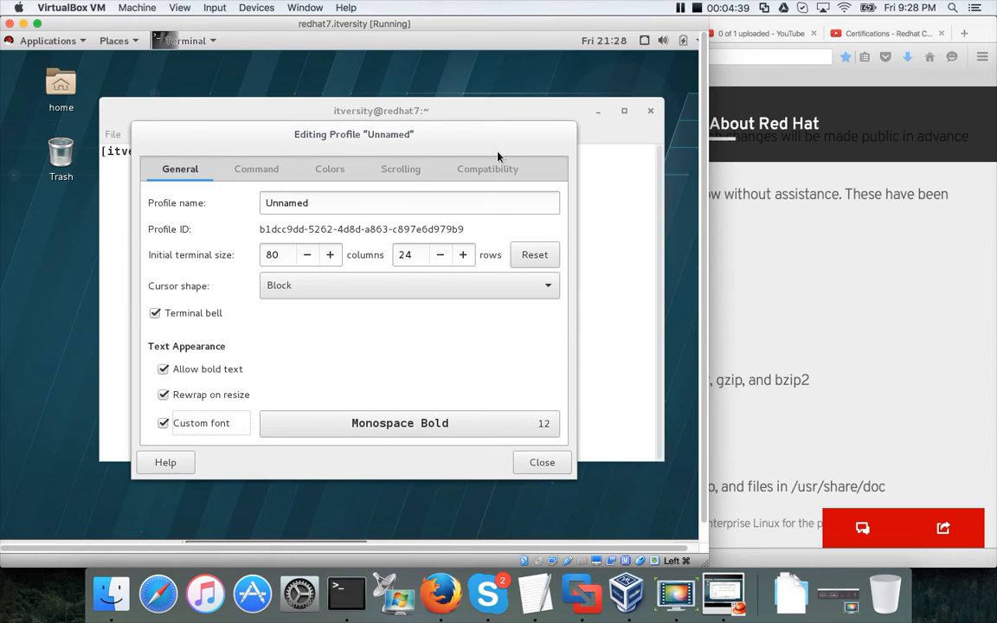
left_click(541, 462)
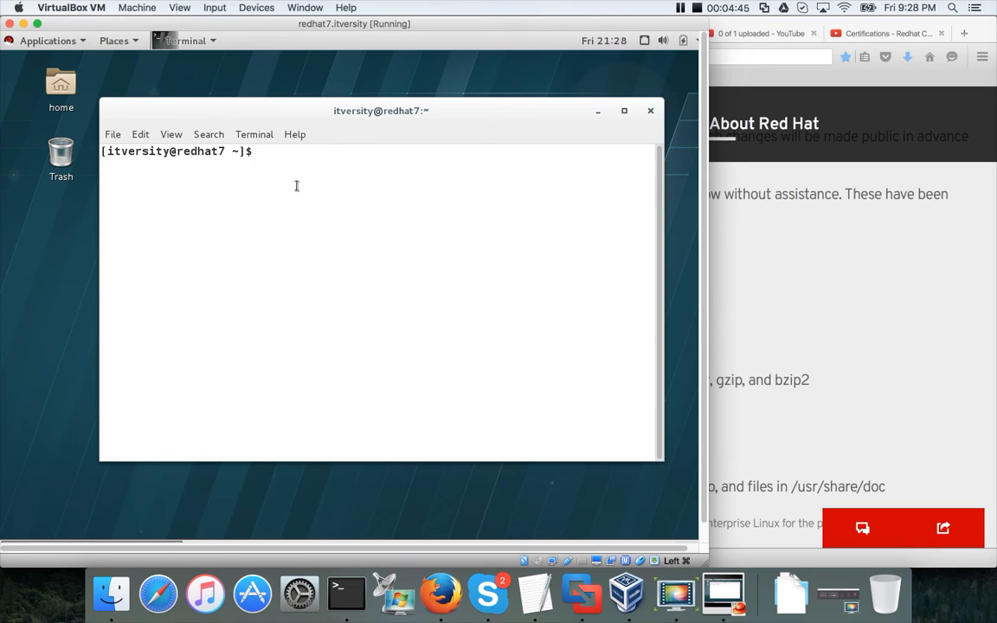
mouse_move(346, 281)
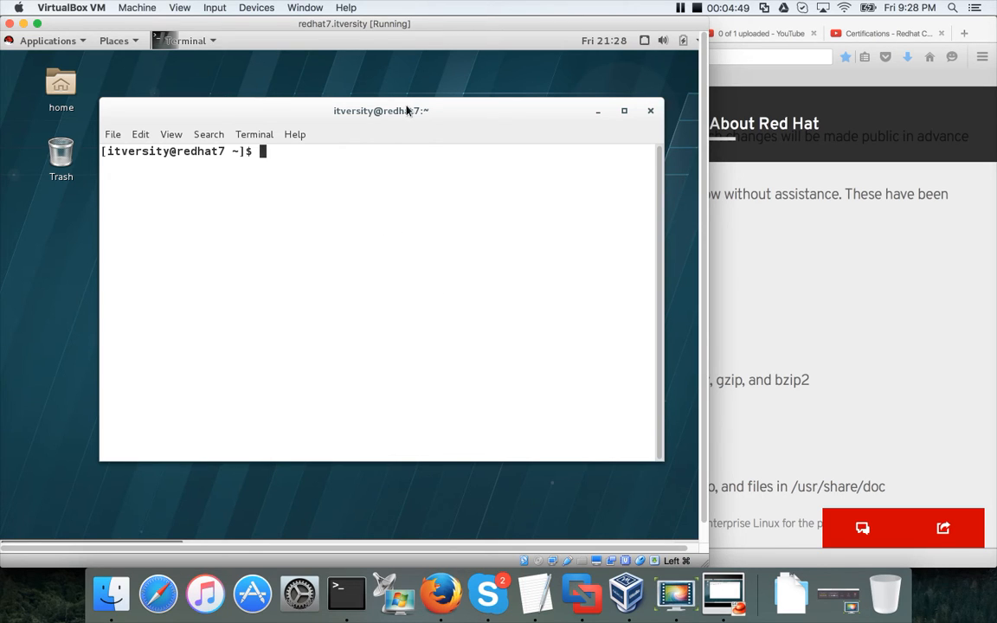
left_click(49, 41)
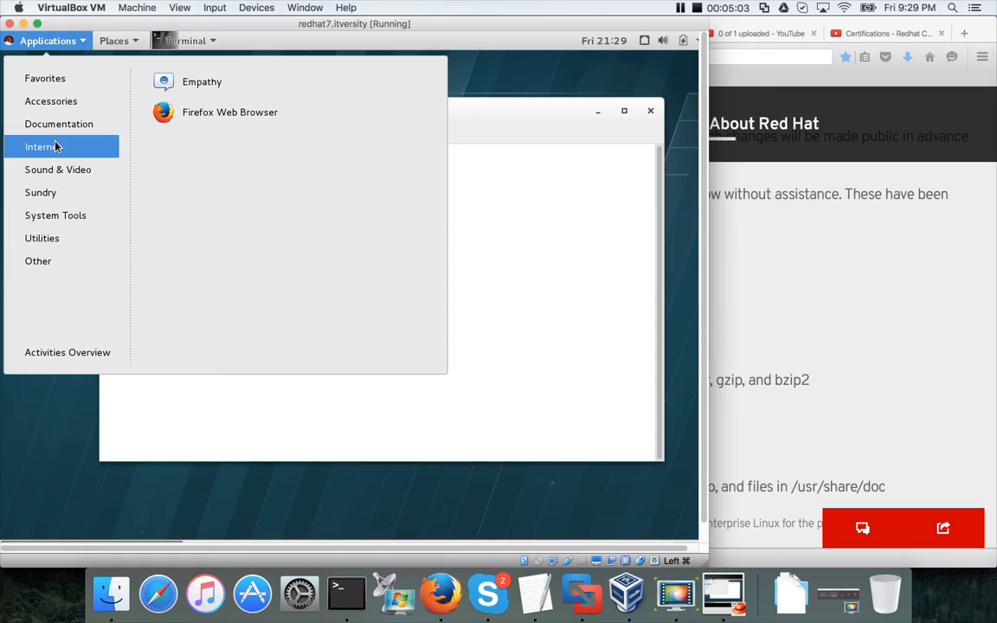
mouse_move(69, 152)
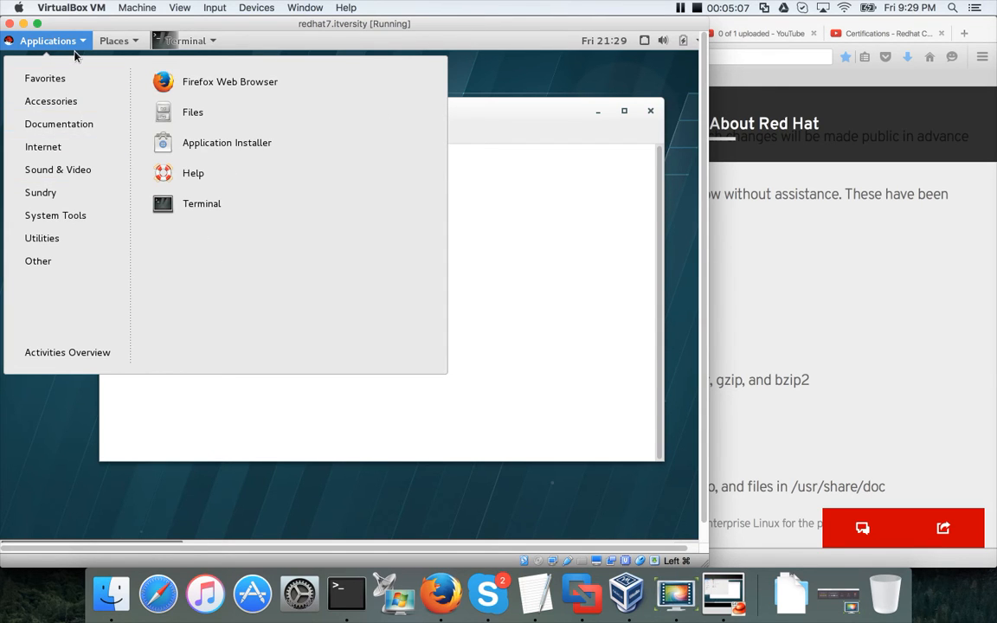
left_click(604, 42)
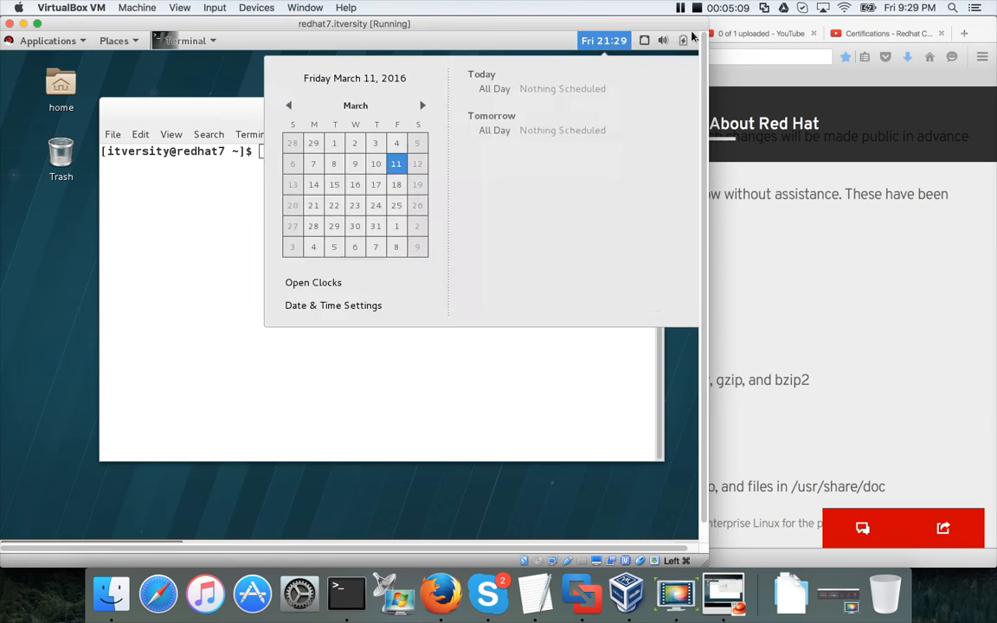
left_click(661, 40)
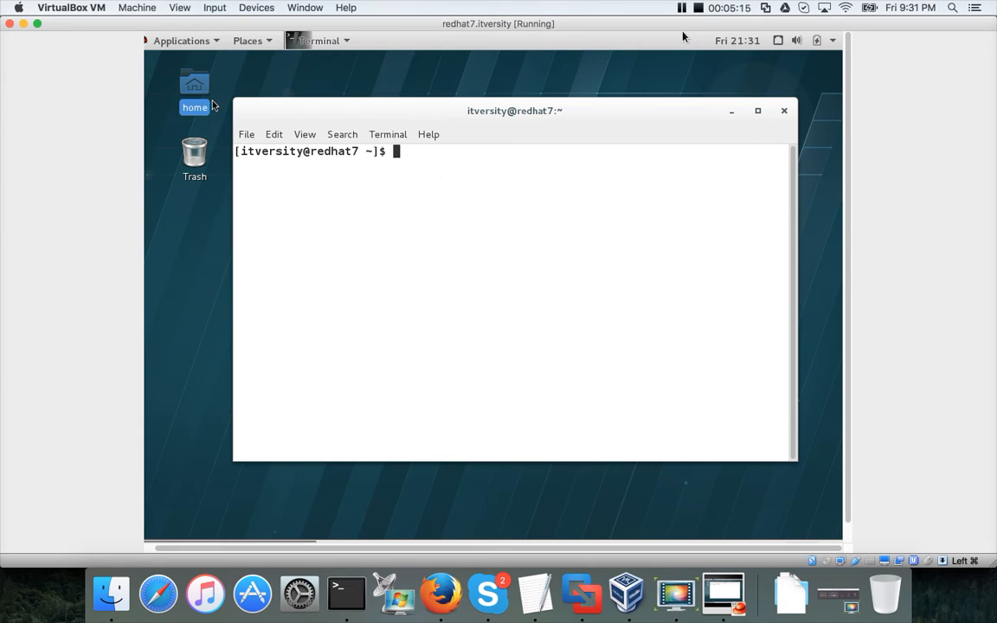
mouse_move(232, 59)
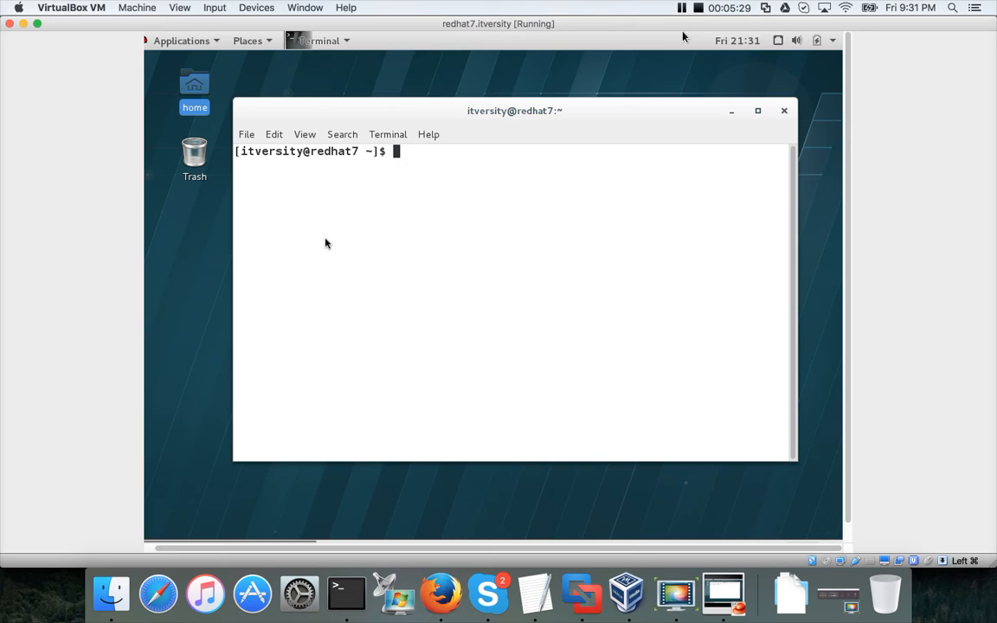
- List the home folder with ls, then in long format with ls -l
type("ls")
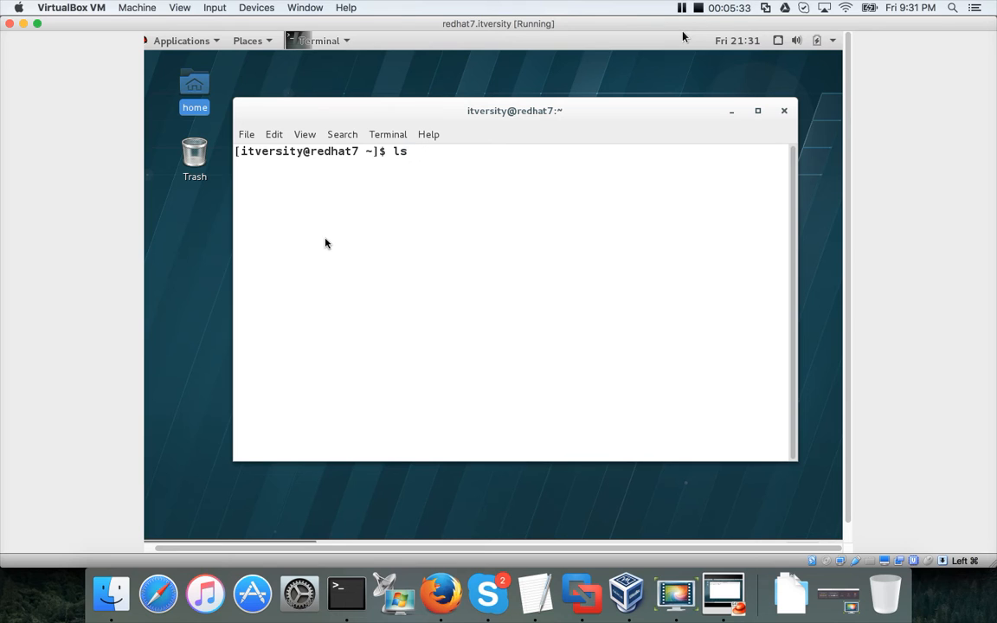
key("Return")
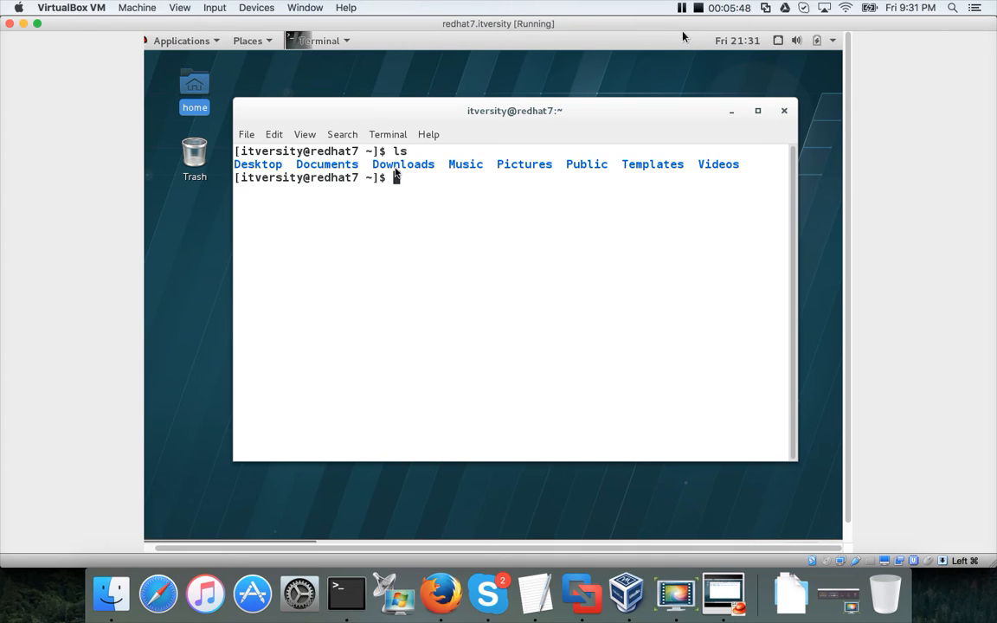
mouse_move(274, 173)
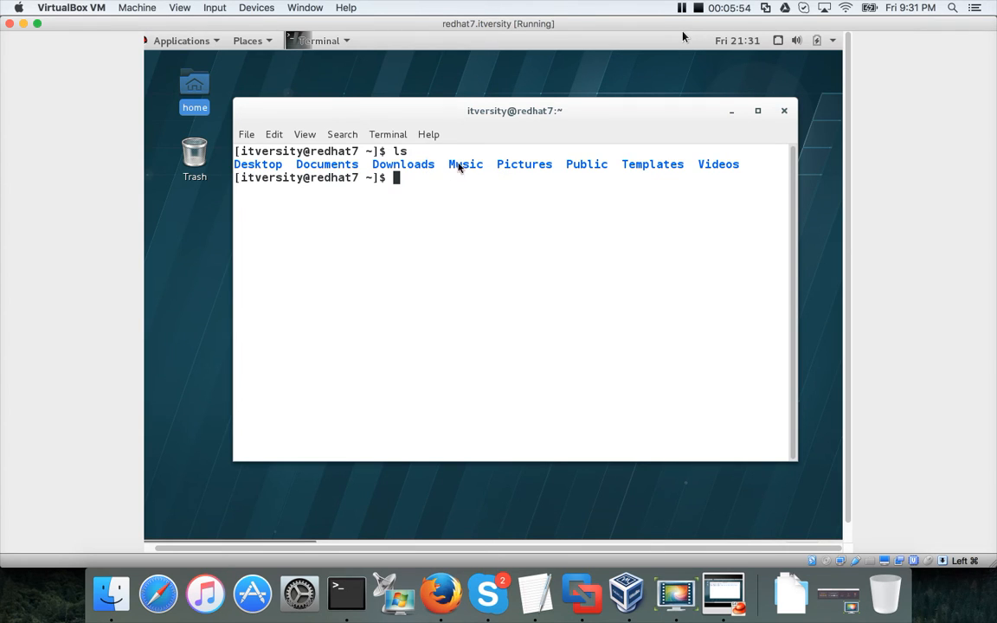
mouse_move(408, 156)
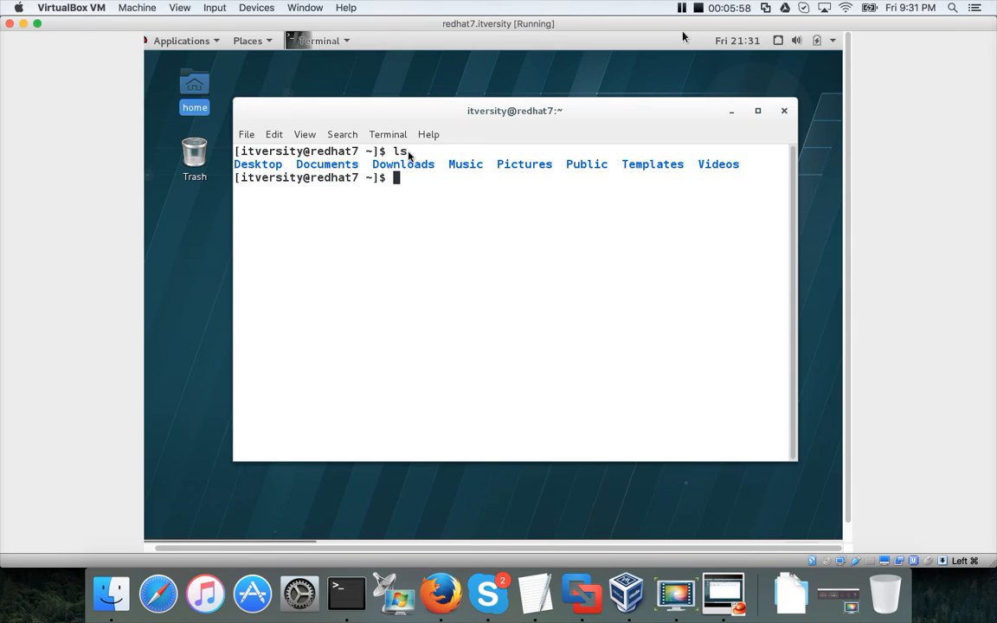
type("ls")
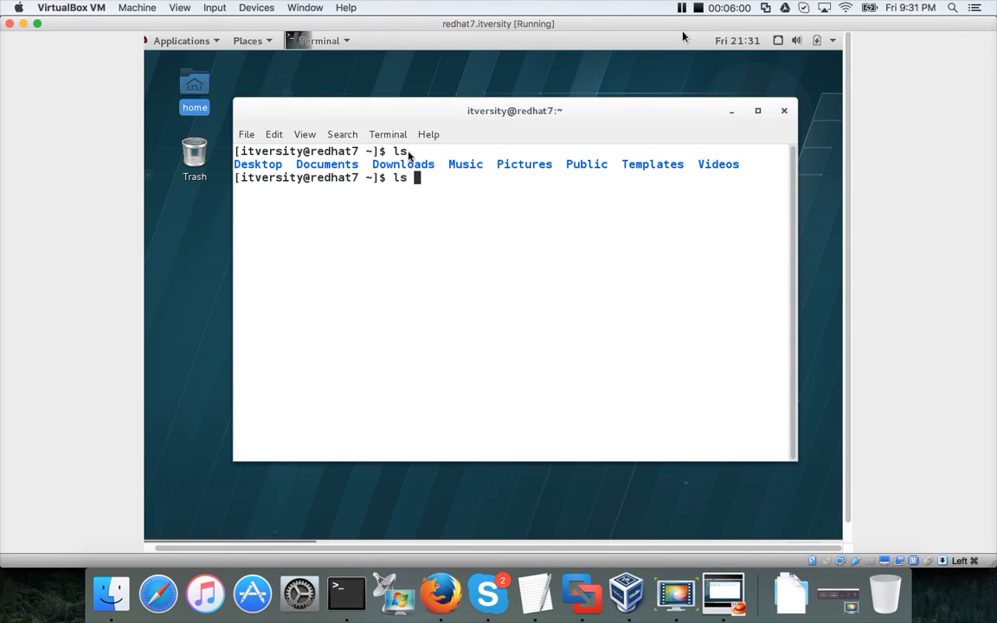
type("-l")
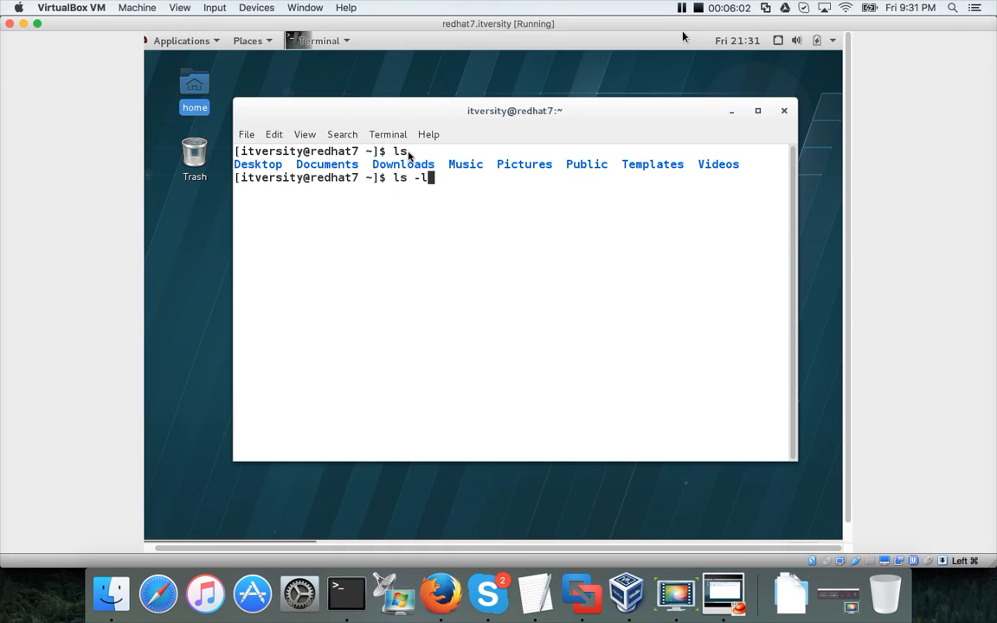
key("Return")
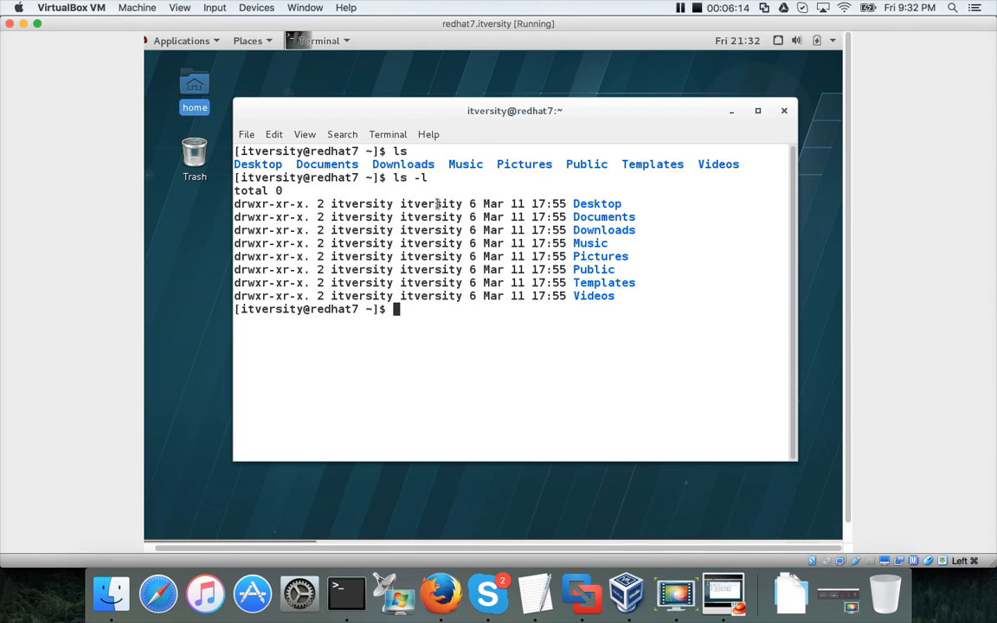
- Select the owner field in the listing, then run ls -lt to sort by modification time
double_click(429, 204)
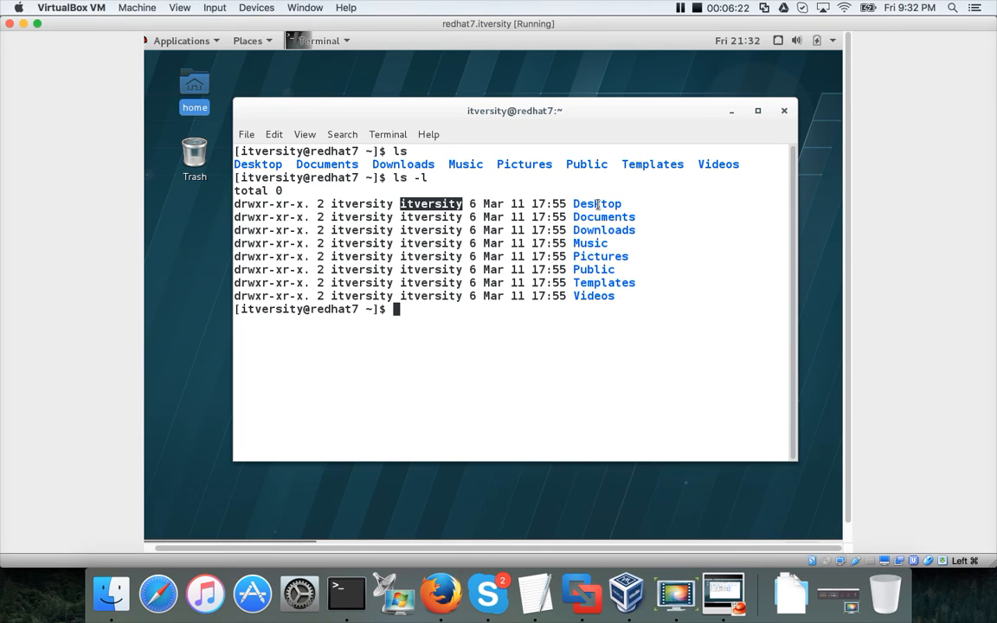
type("ls -")
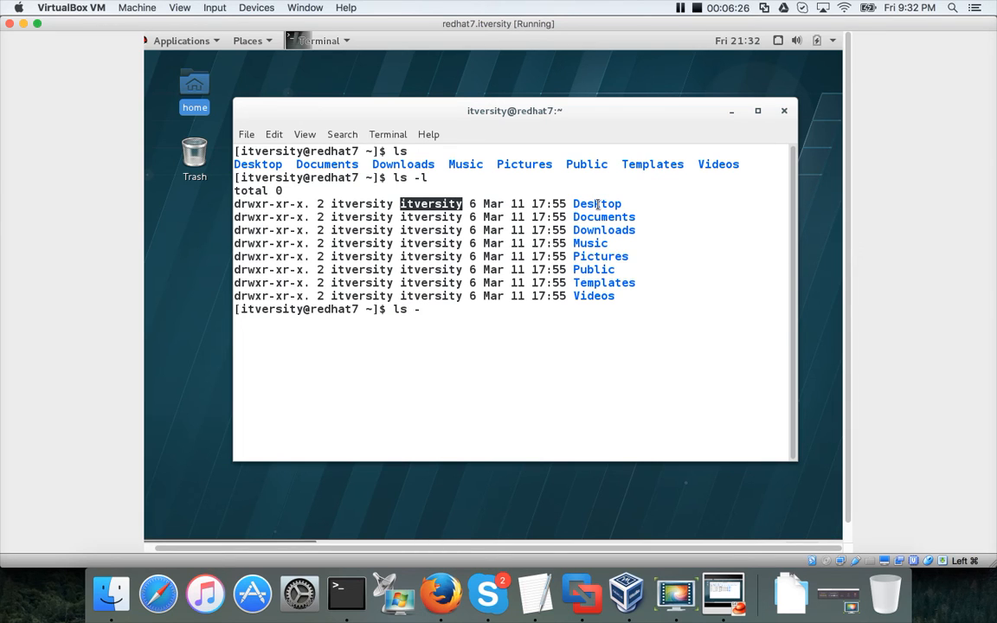
type("lt")
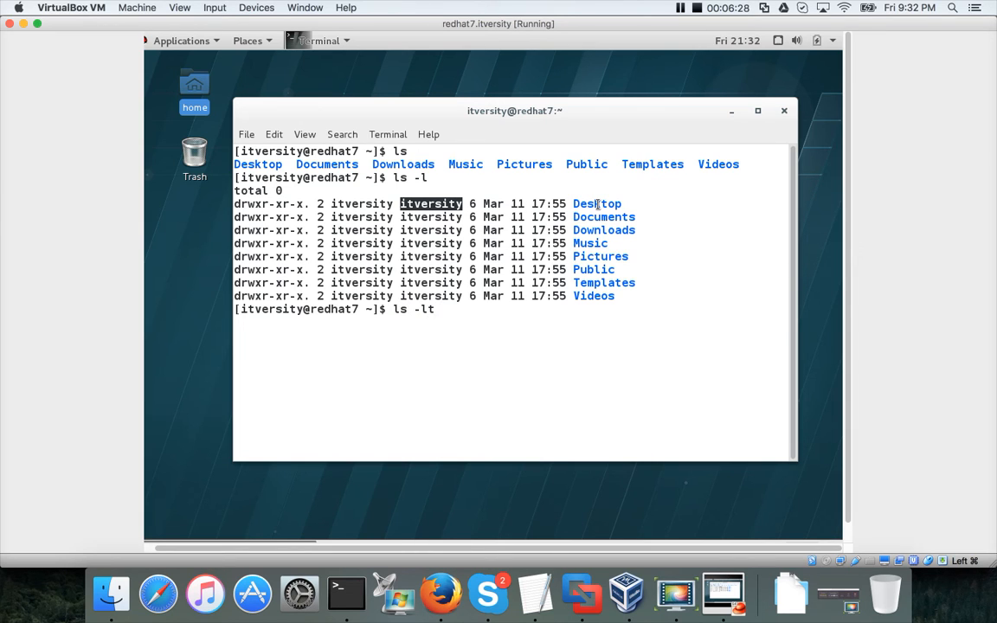
key("Return")
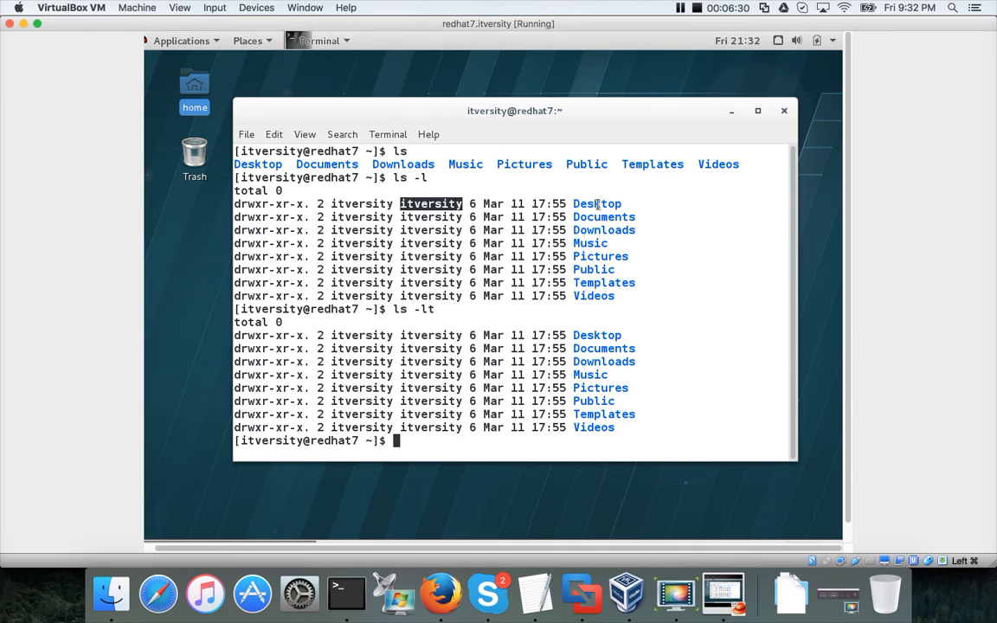
mouse_move(685, 197)
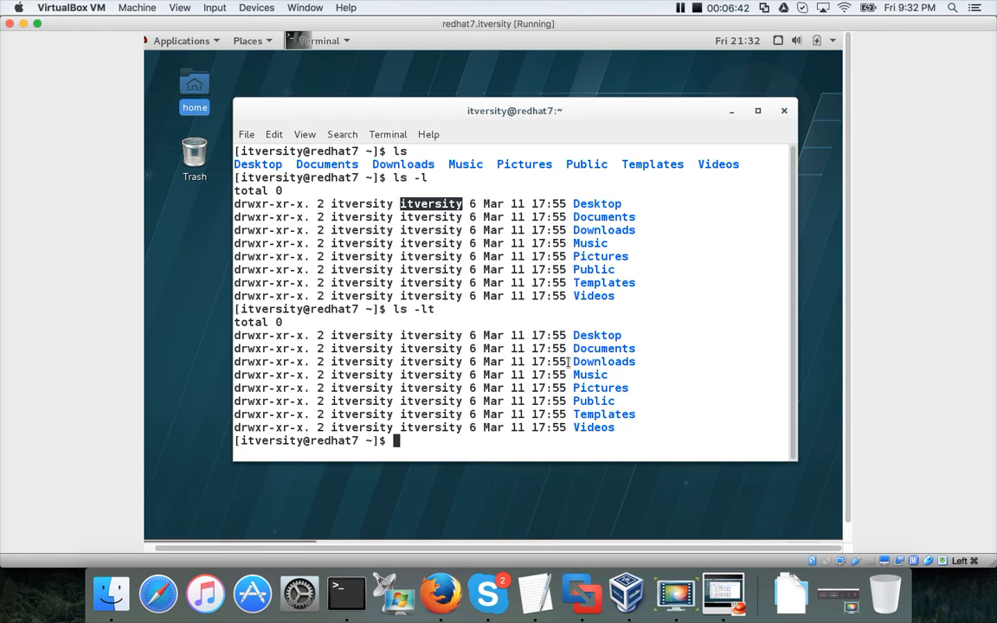
- Create empty files testing and testing01 with touch
type("touch")
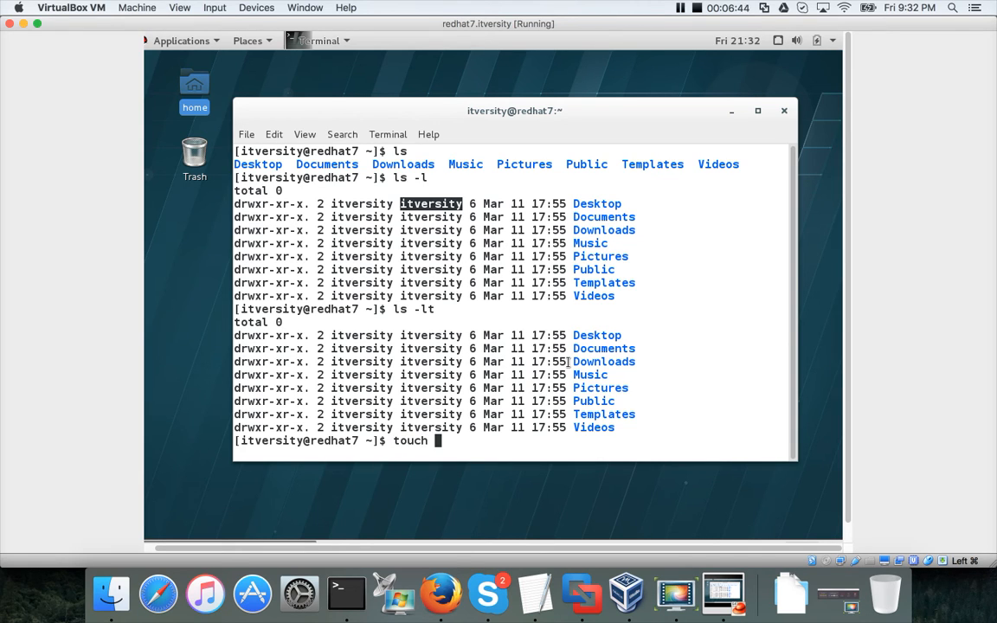
key("Return")
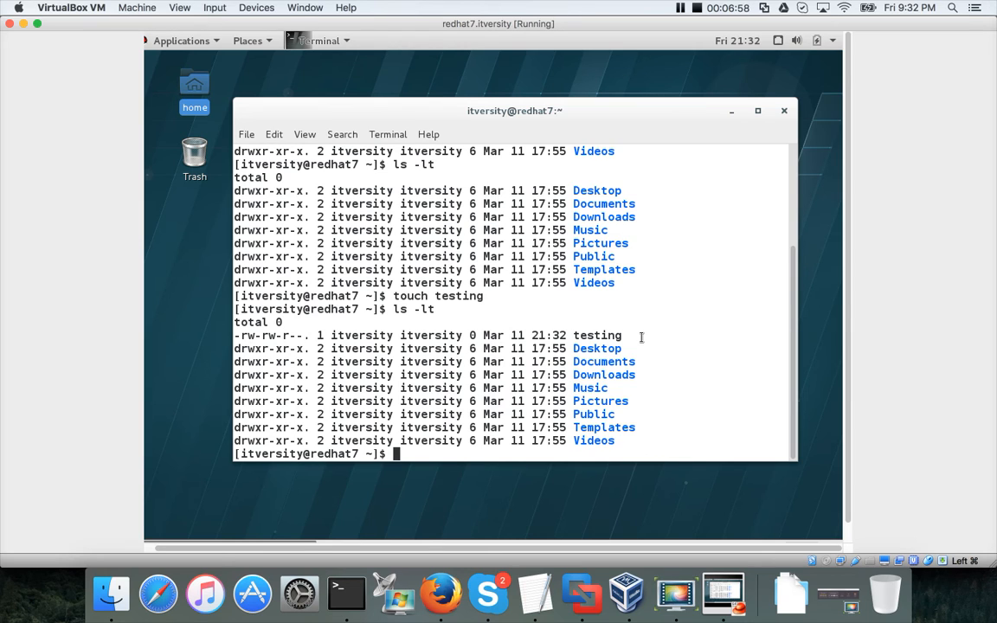
type("touch testing01")
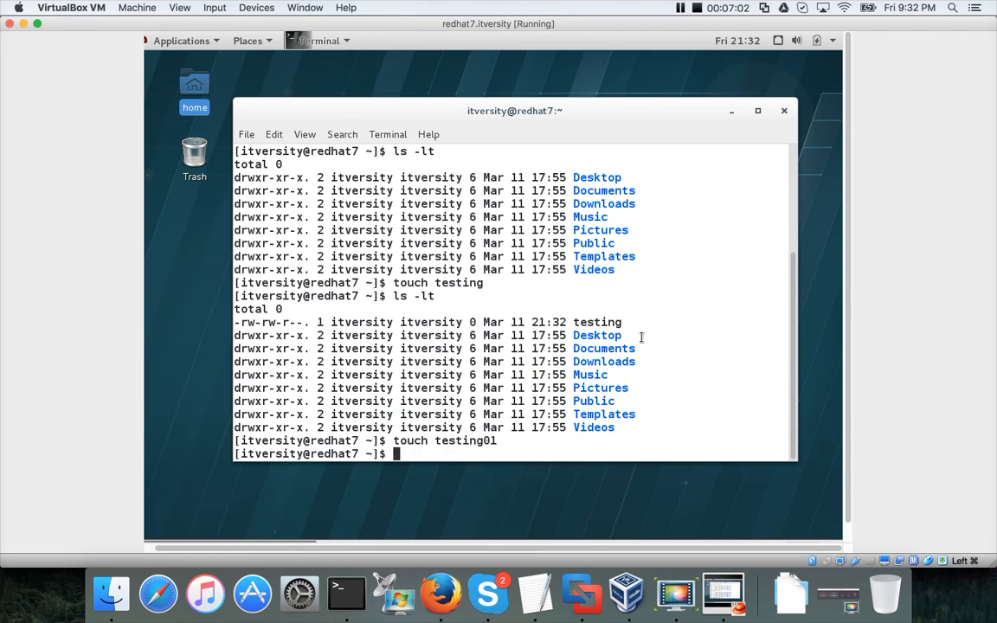
type("ls -ltr")
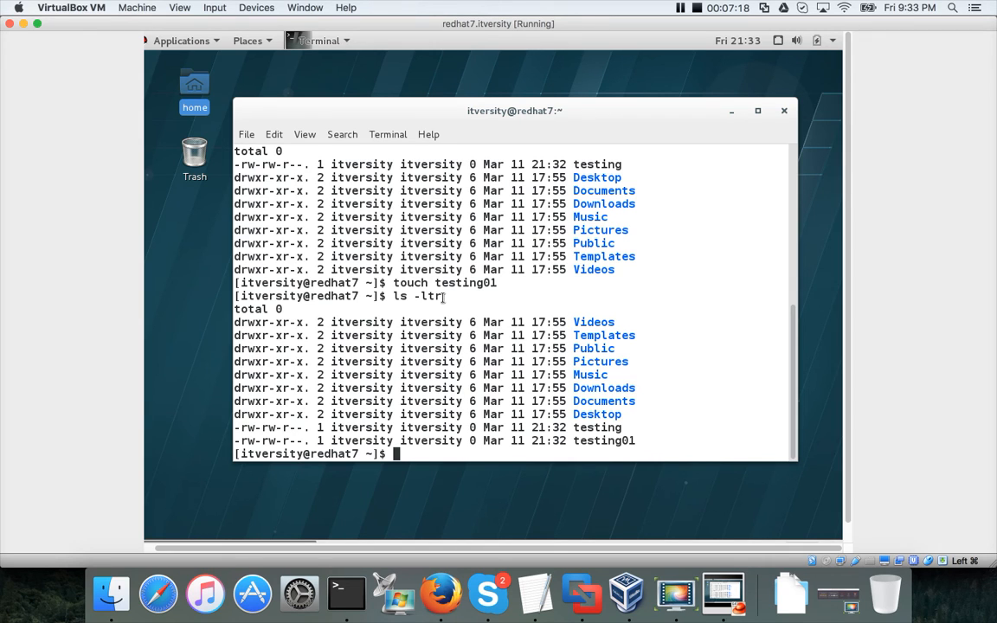
mouse_move(616, 312)
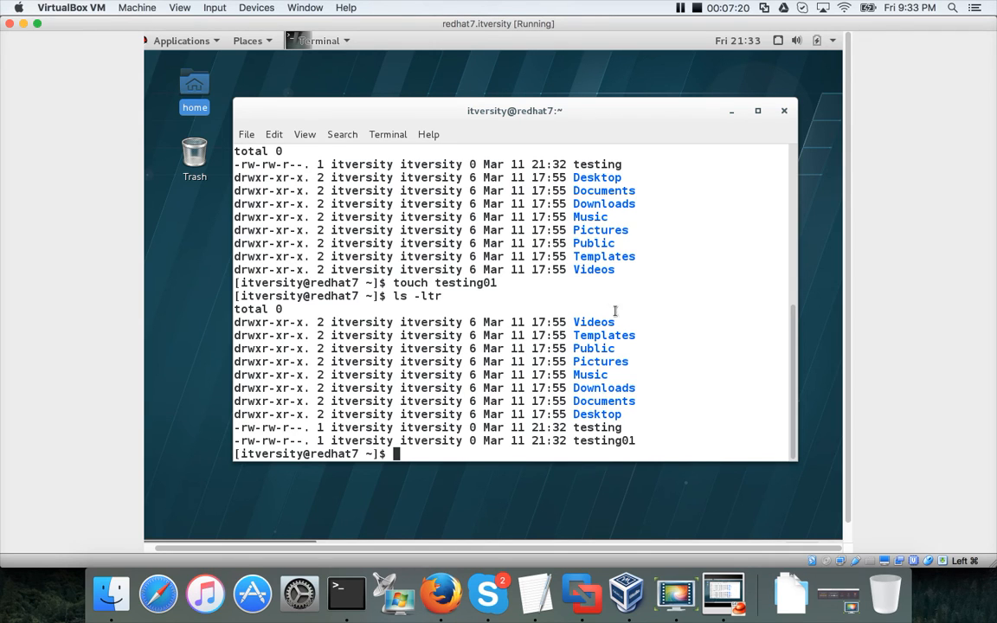
- List the home folder reversed by time with ls -ltr, then newest-first with ls -lt
type("ls -lt")
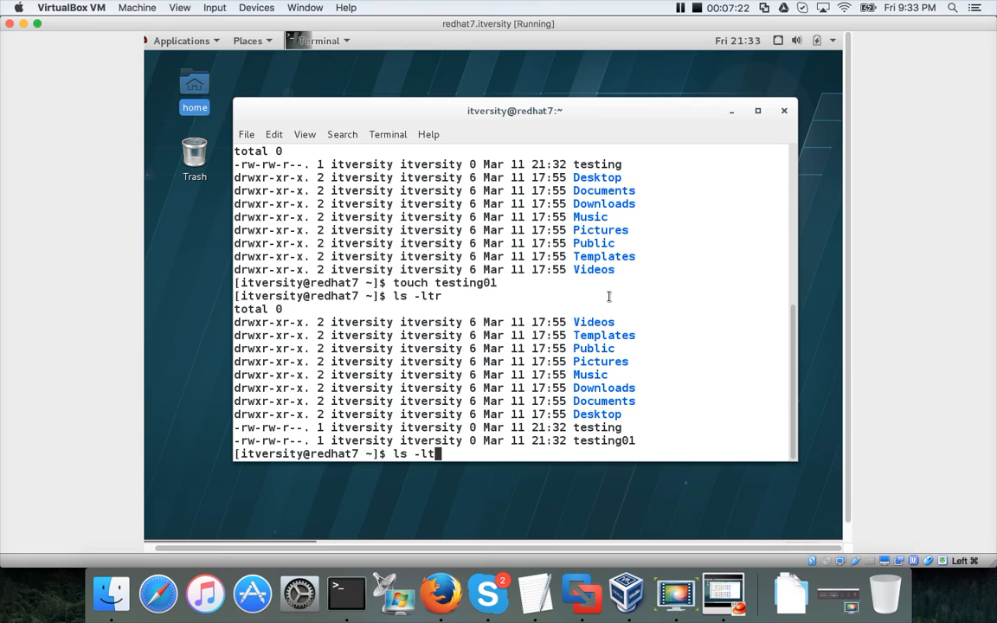
key("Return")
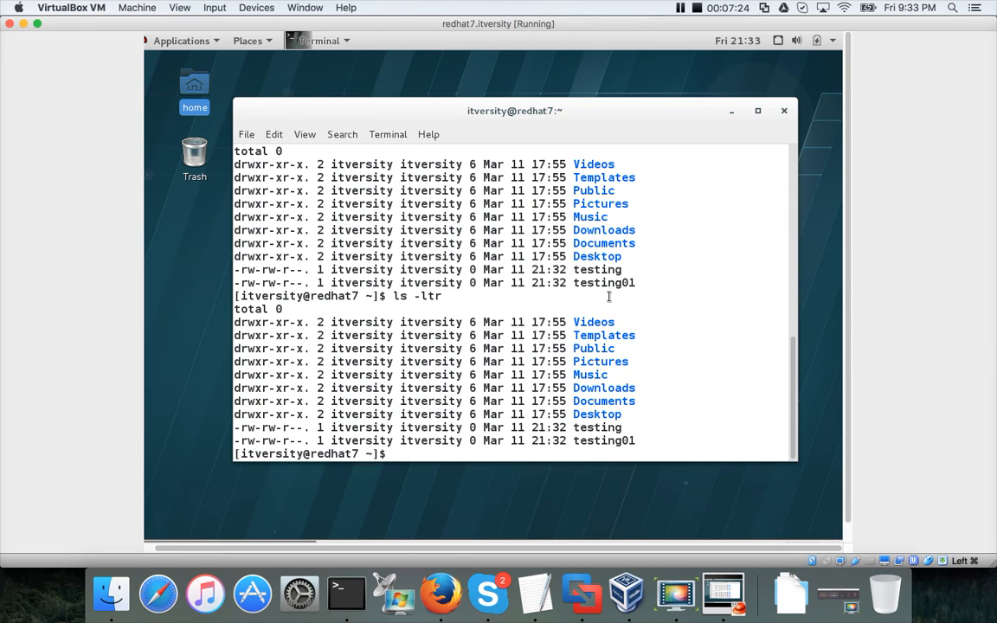
type("ls -lt")
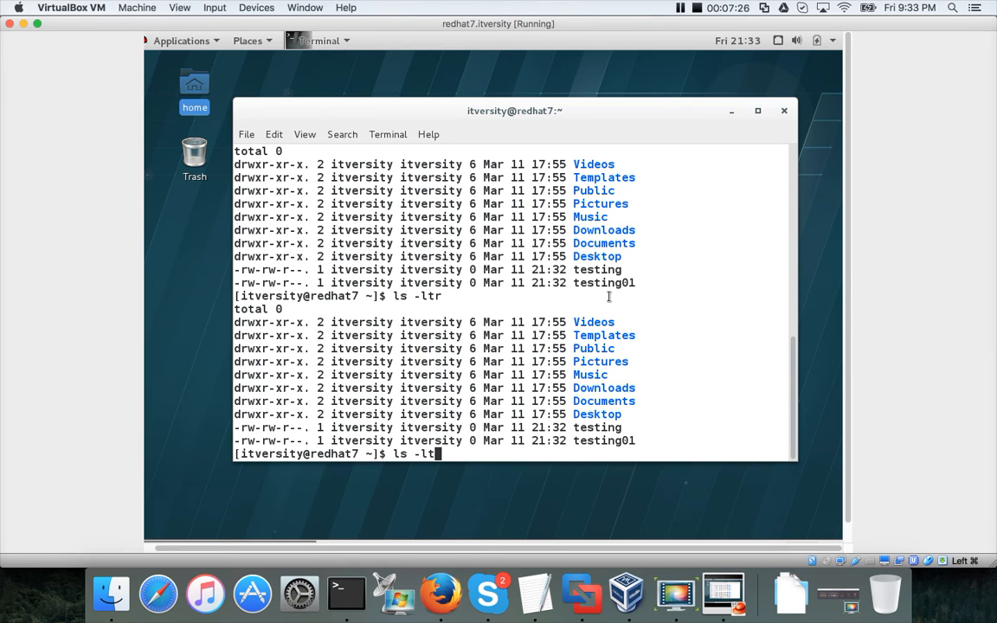
key("Return")
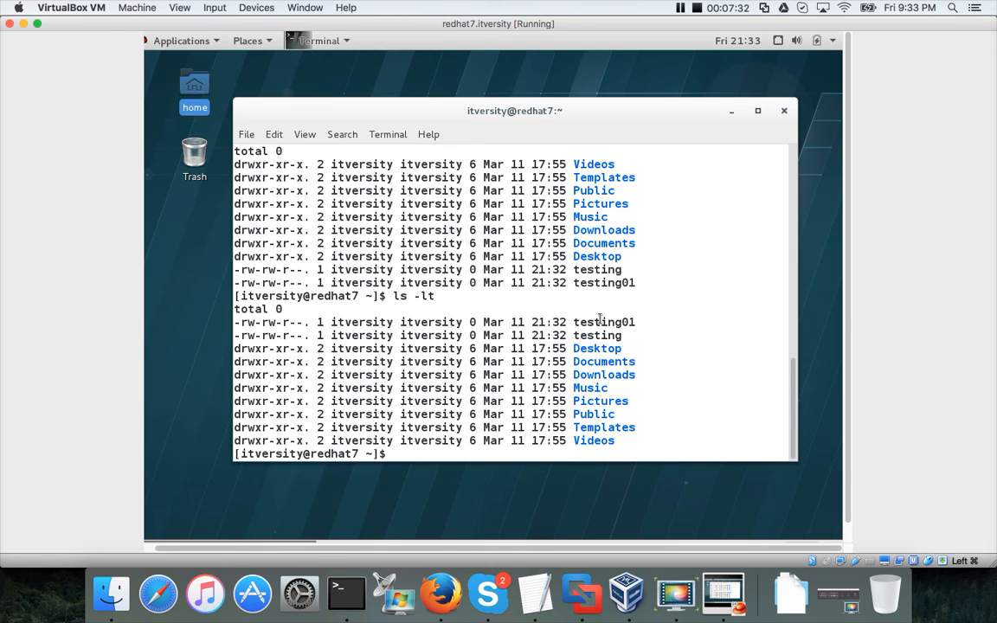
type("ls -lt")
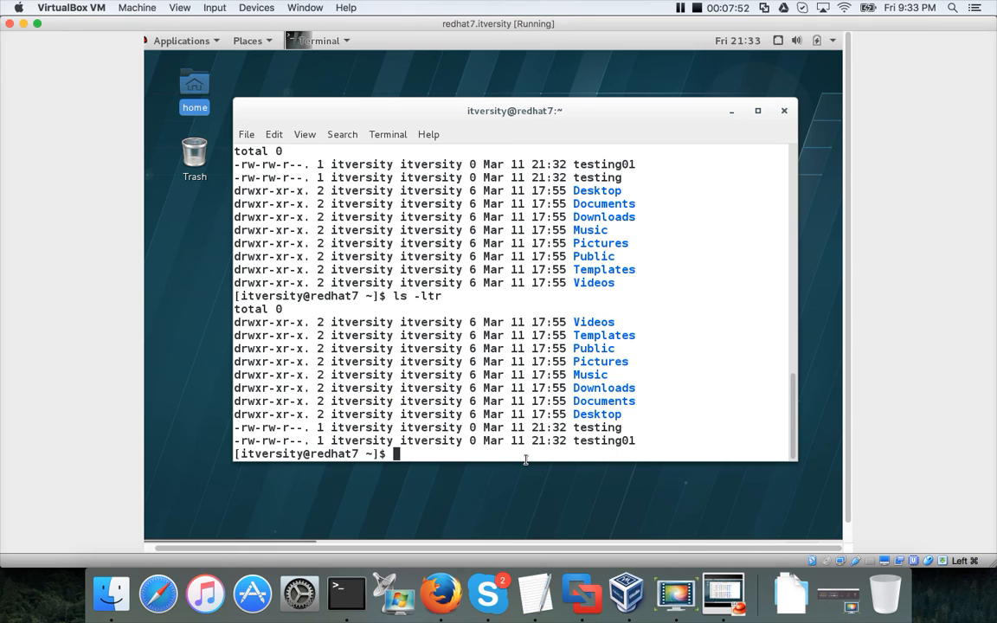
- Remove testing and testing01 with rm, then list the folder to confirm only the default folders remain
type("rm")
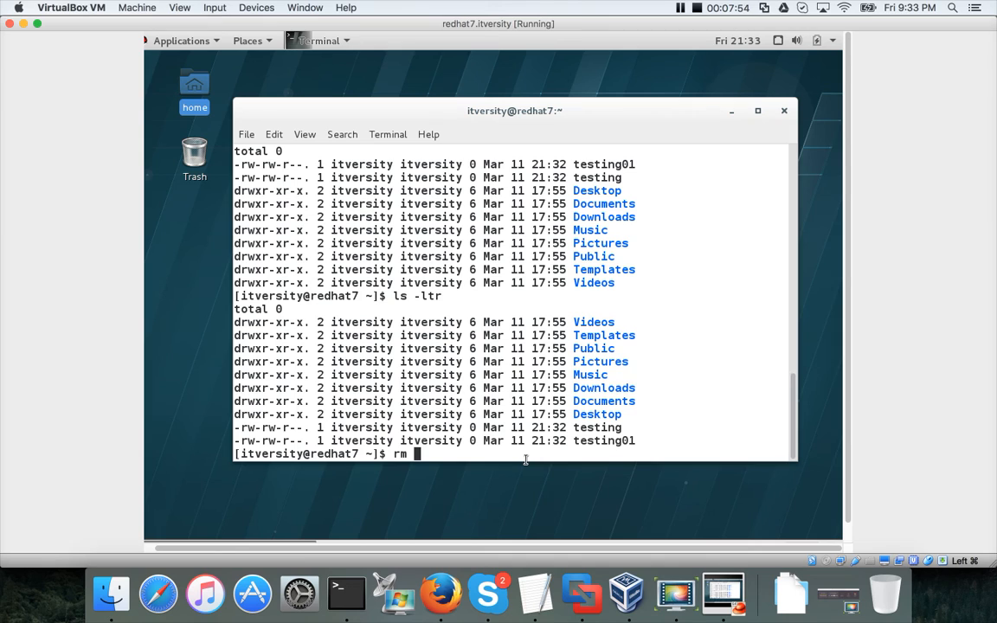
type("testing")
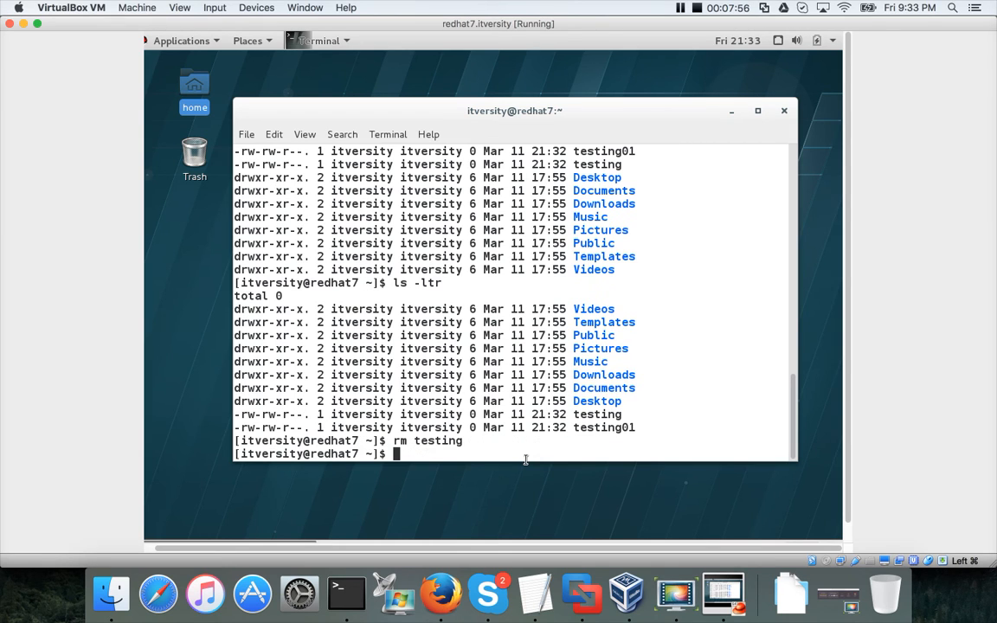
type("rm test")
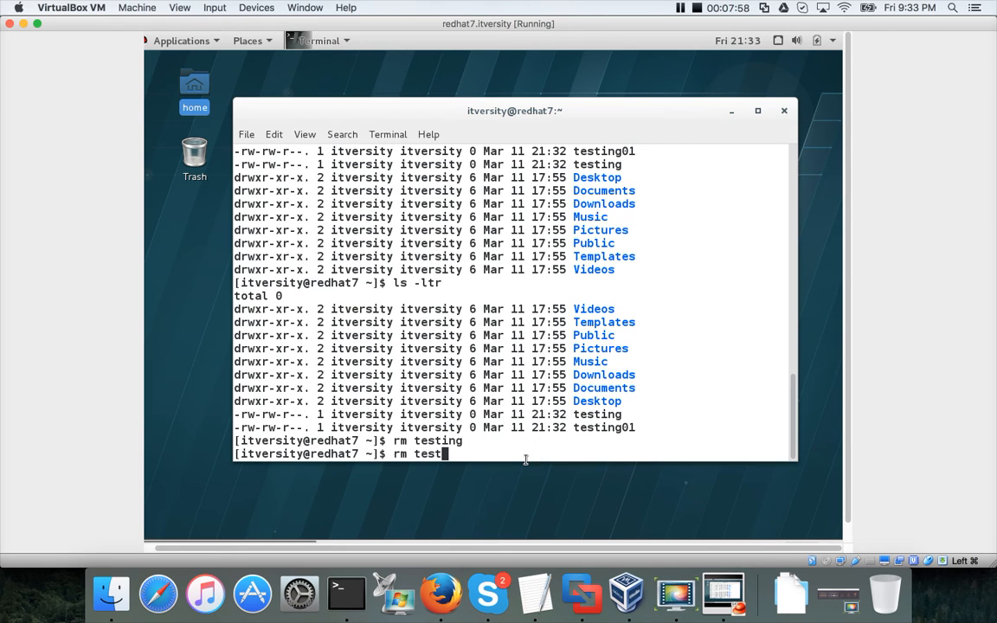
type("ing01")
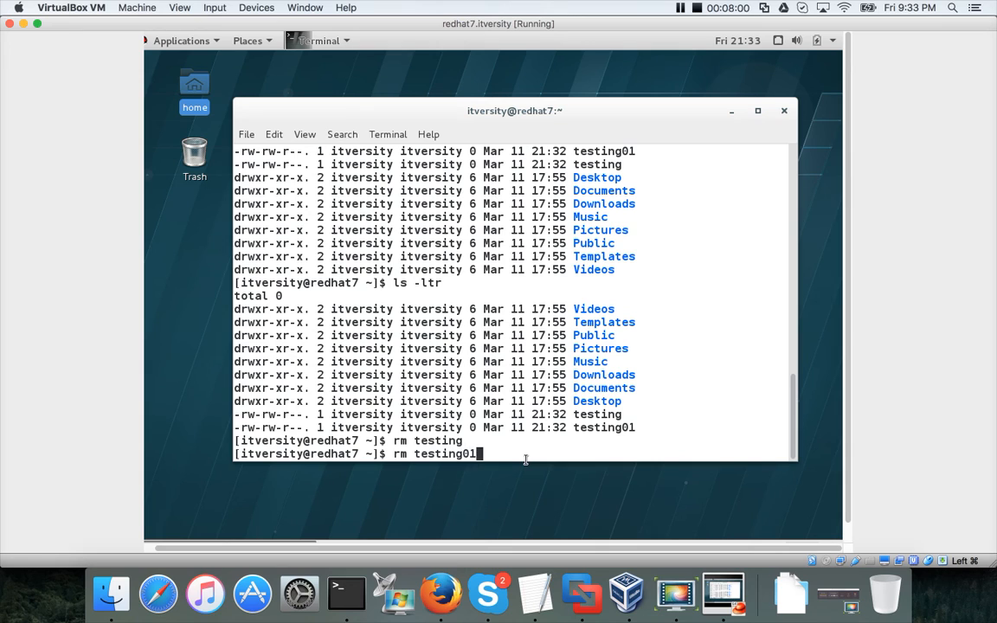
key("Return")
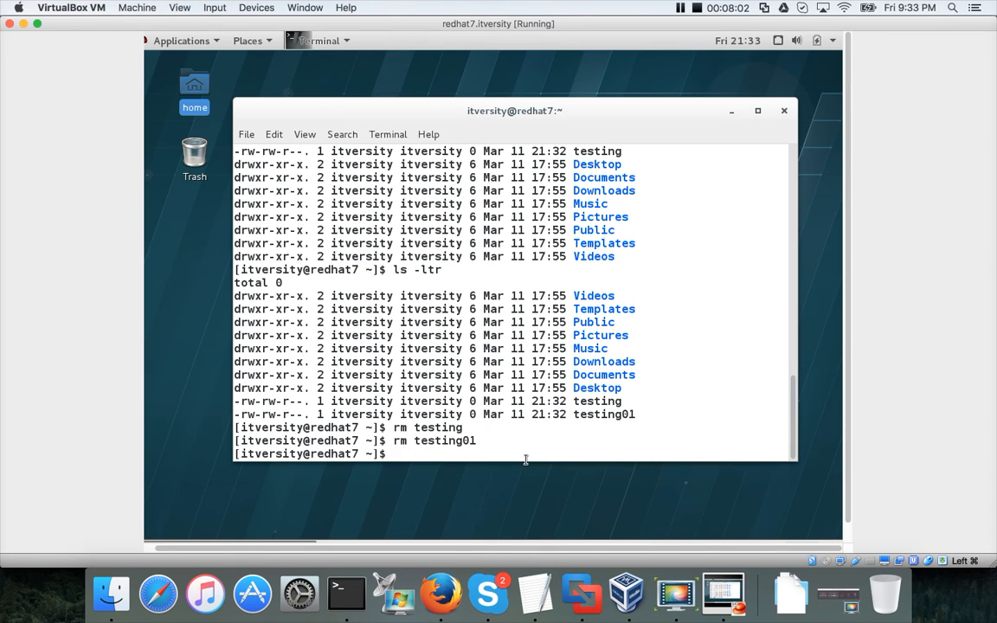
type("ls -lt")
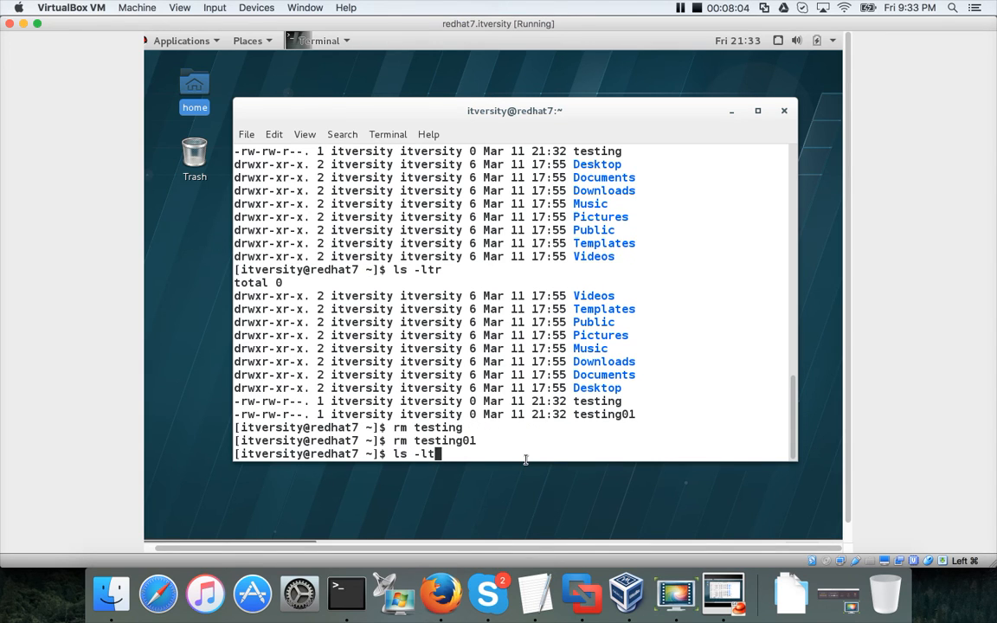
key("Return")
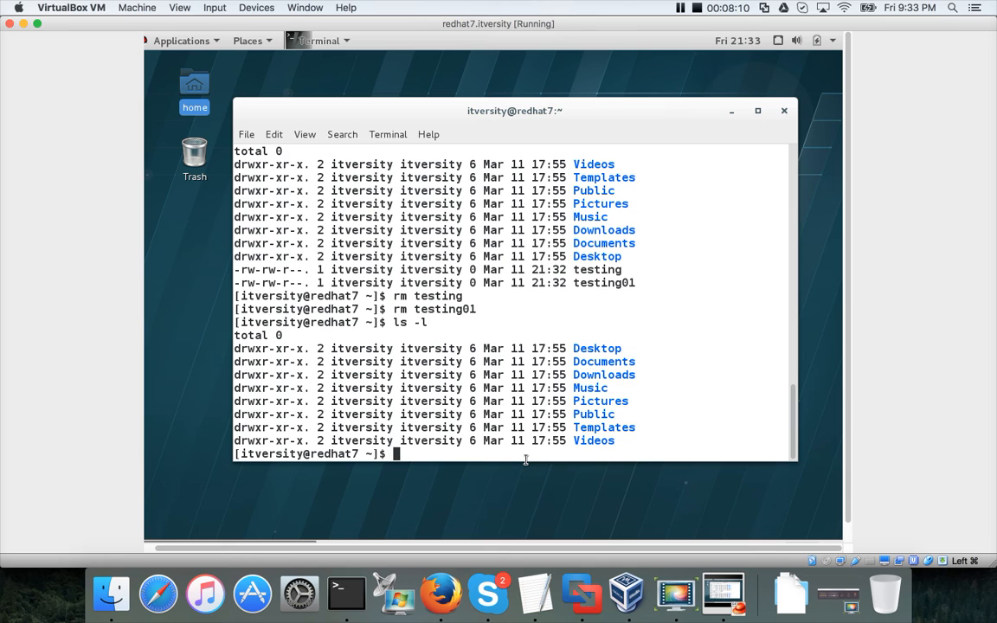
mouse_move(385, 523)
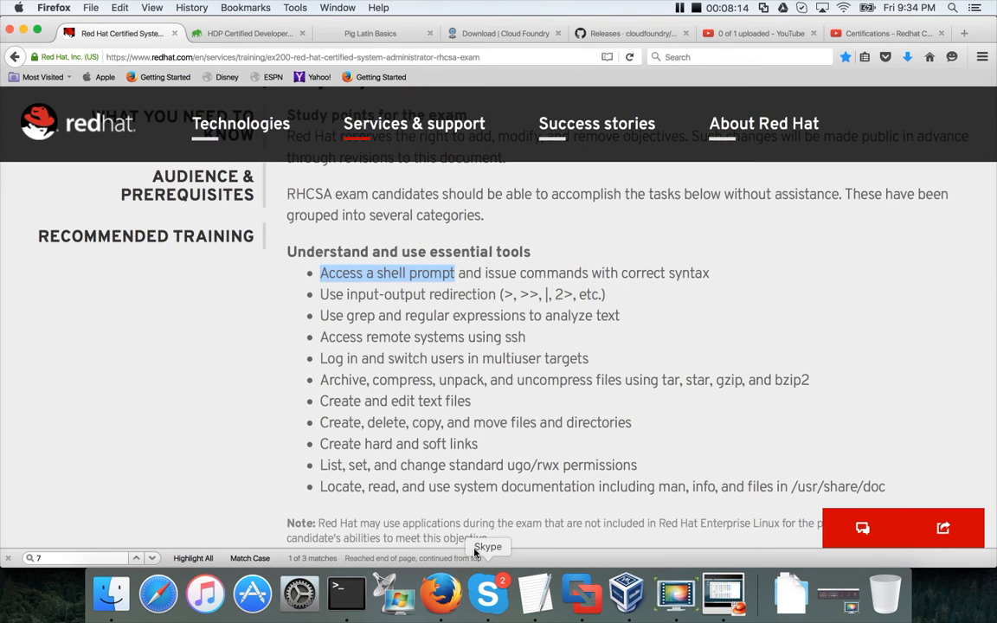
- Scroll the RHCSA objectives page, then switch to the Stack Overflow tab
scroll("down", 3)
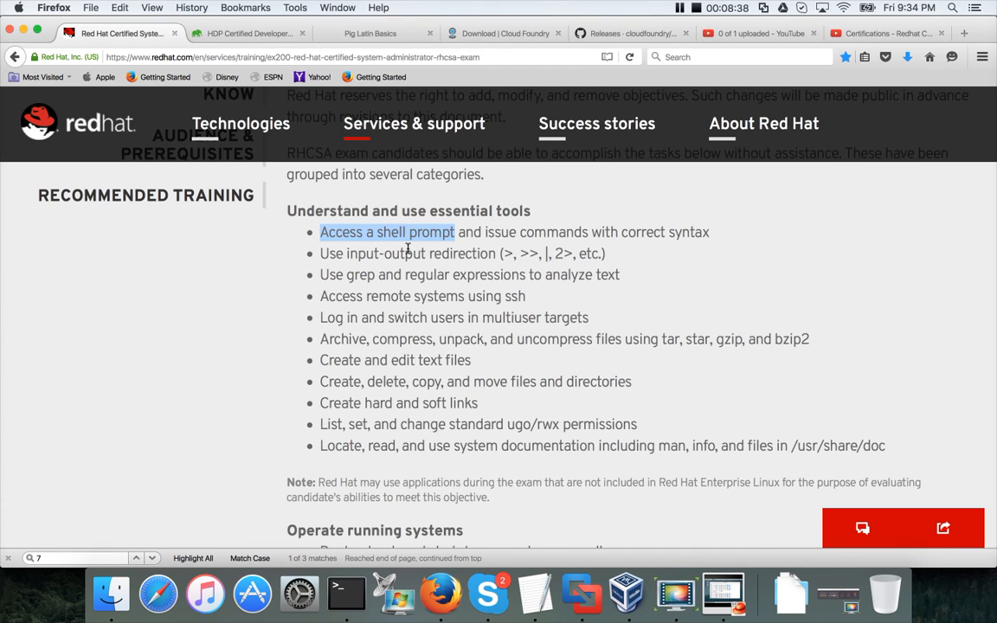
left_click(882, 33)
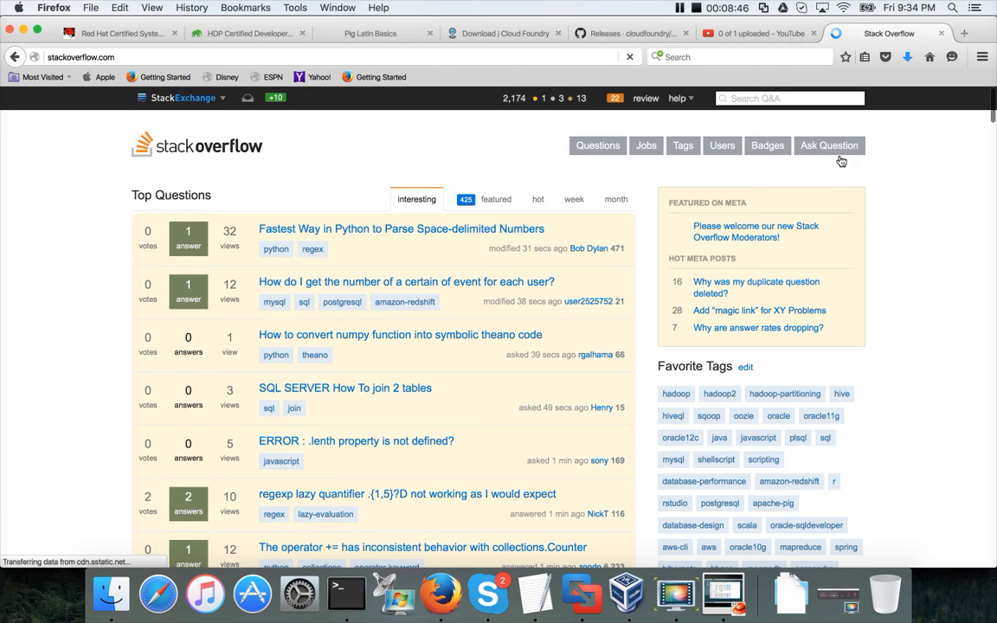
- Go to Ask Question on Stack Overflow and look over the empty title, body and tags form
left_click(827, 145)
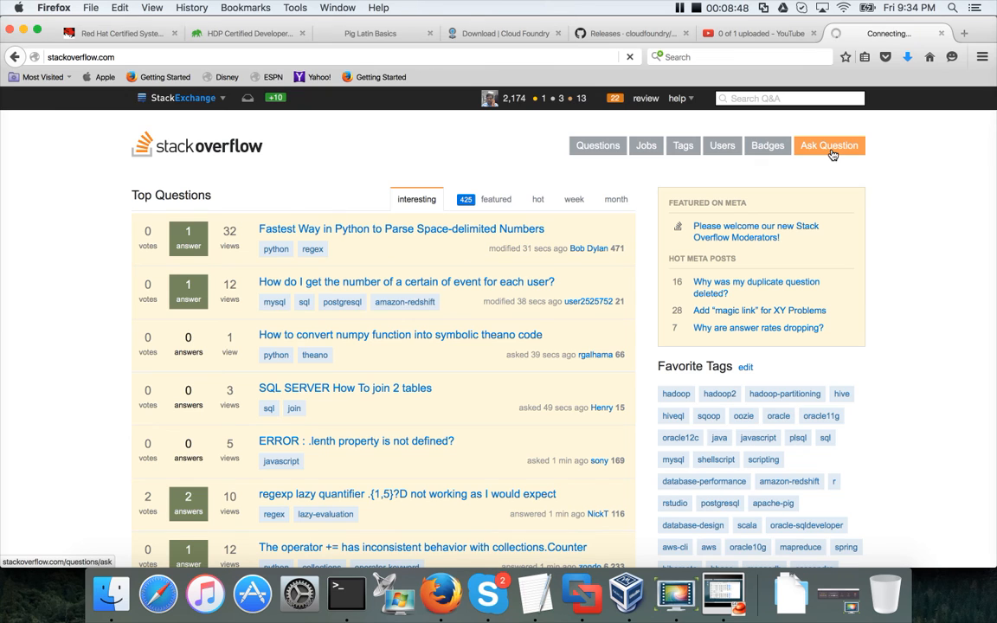
left_click(829, 146)
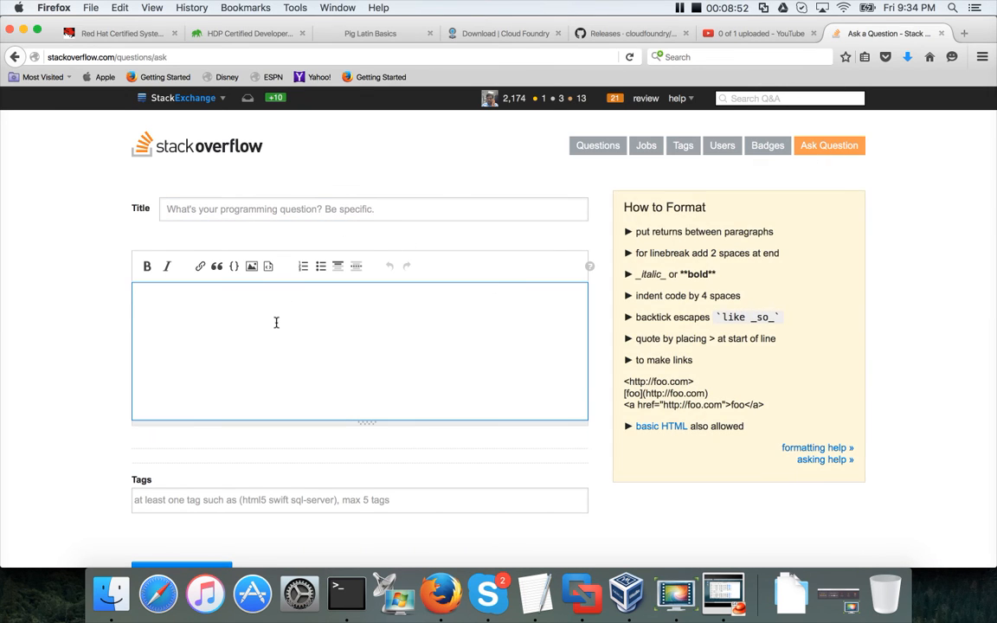
scroll("down", 3)
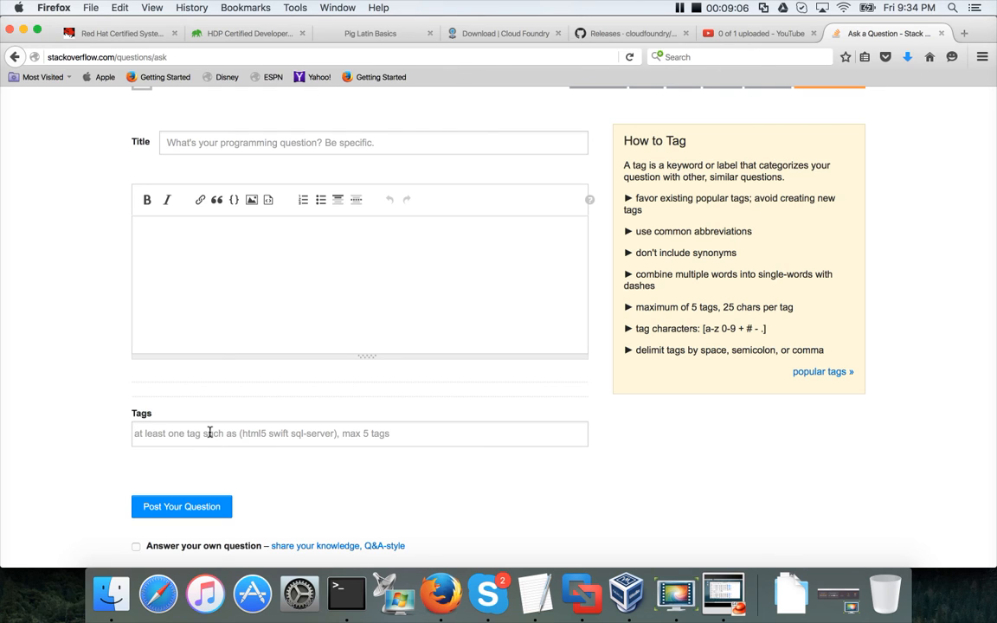
scroll("up", 3)
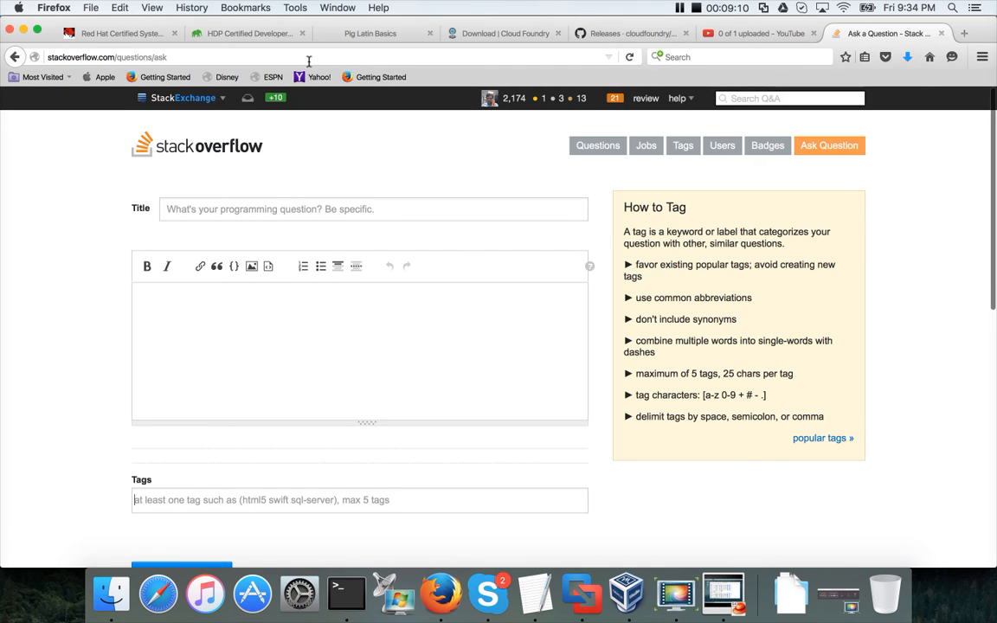
- Go to linkedin.com and search for the 'IT Versity - Certifications' group from the suggestions
type("linkedin.com/")
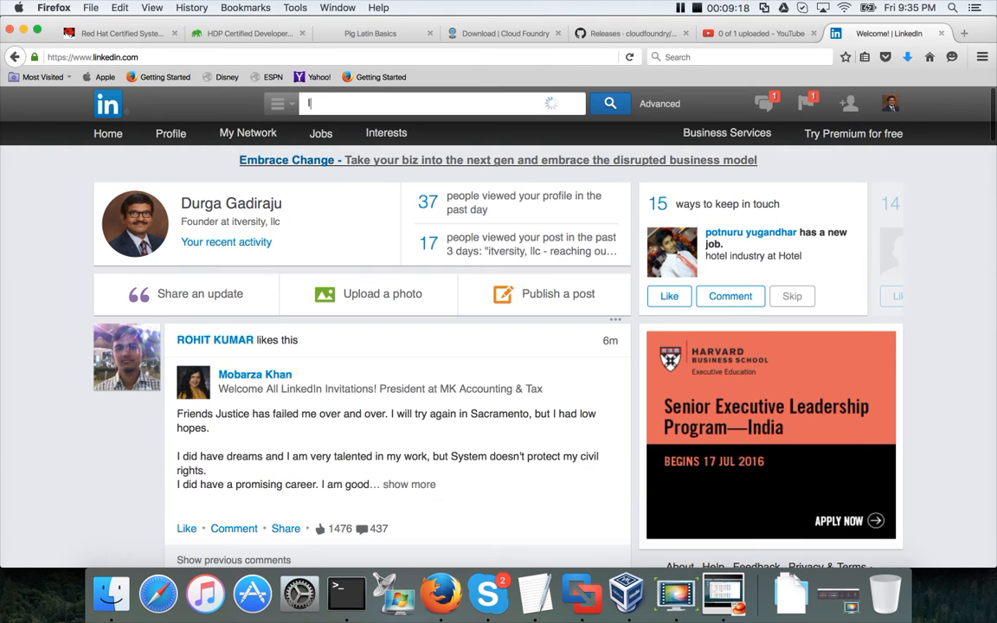
type("IT Ve")
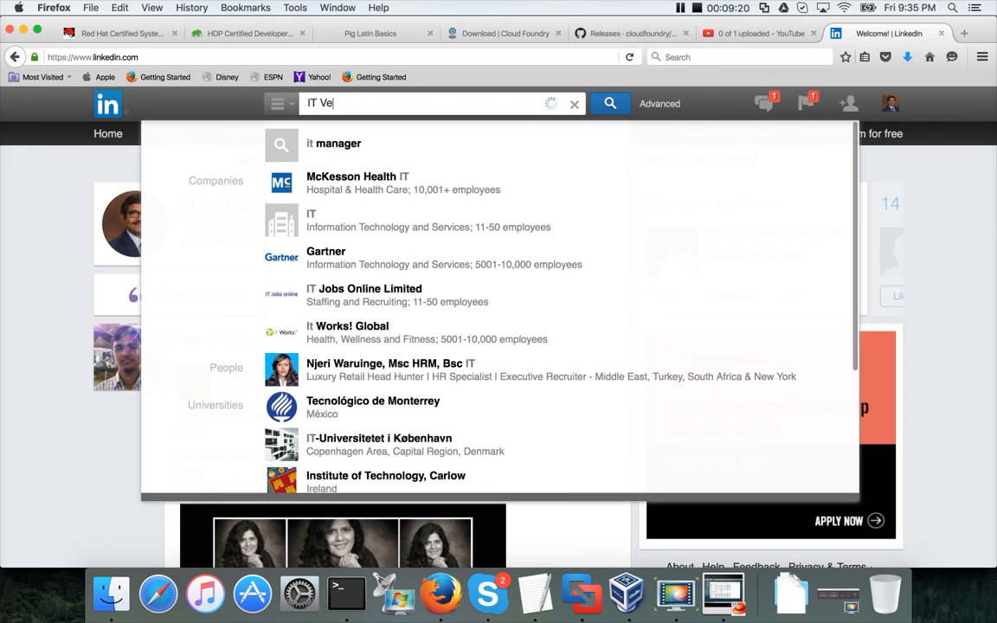
type("rsity -")
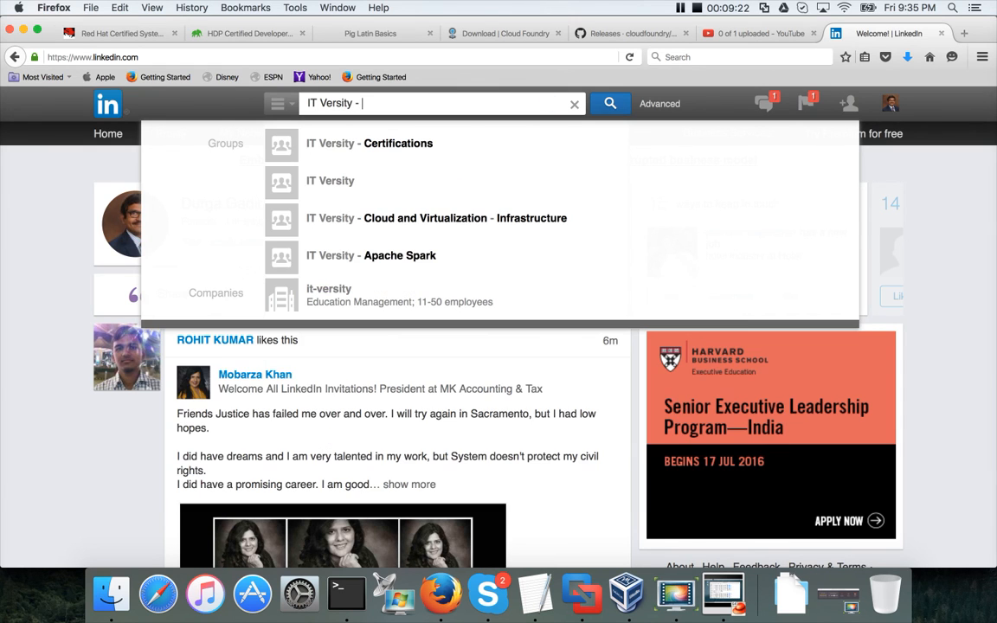
left_click(370, 142)
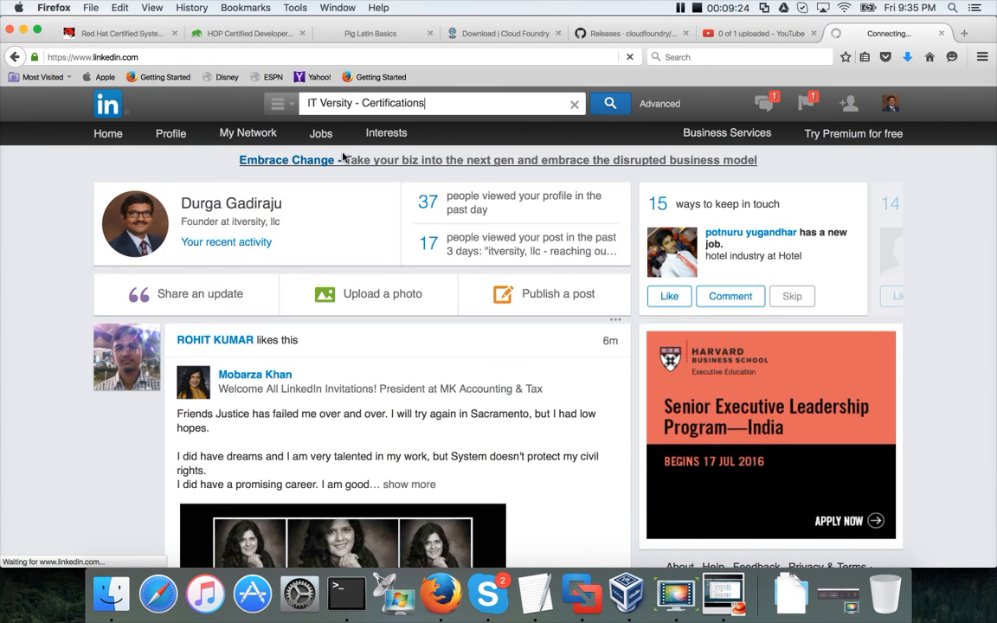